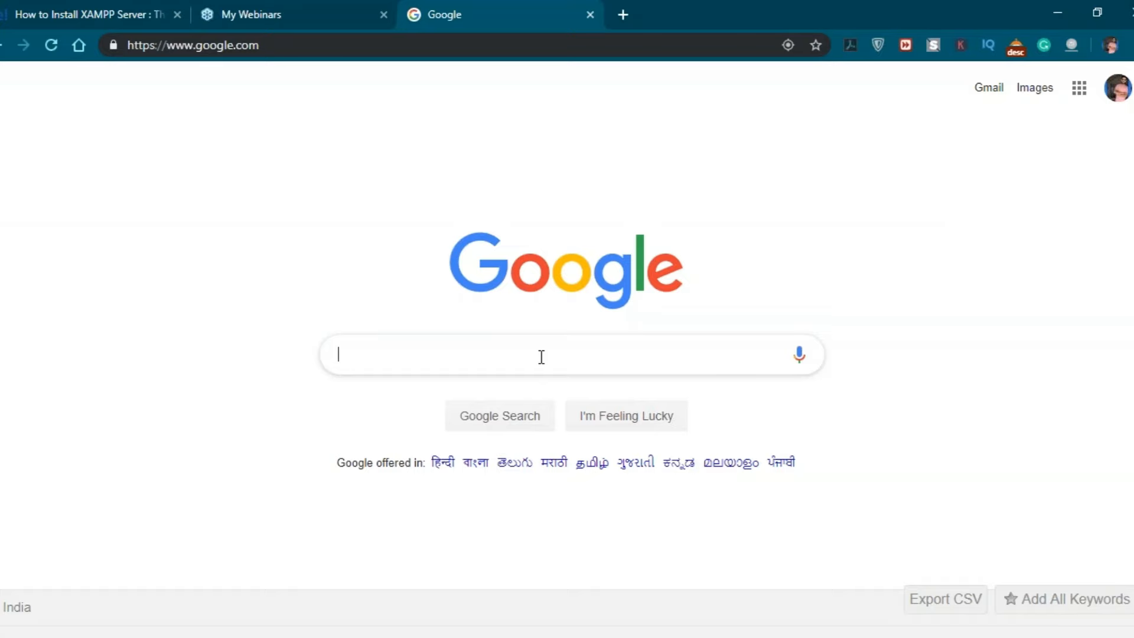
Search Google for 'install xampp server' using the autocomplete suggestion
text(install xam)
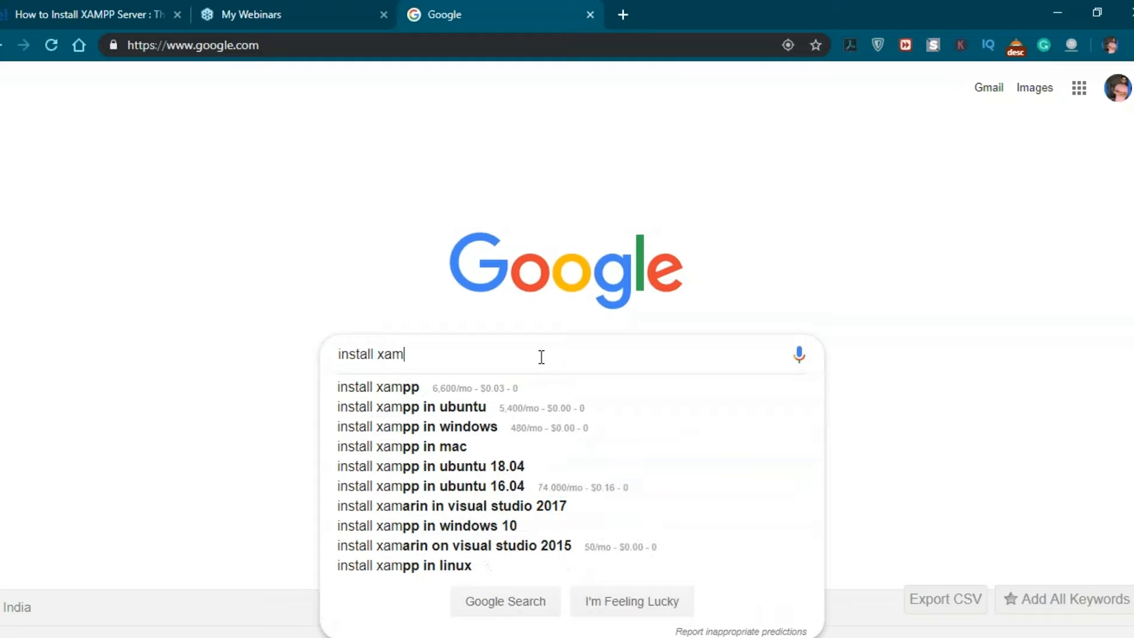
text(pp s)
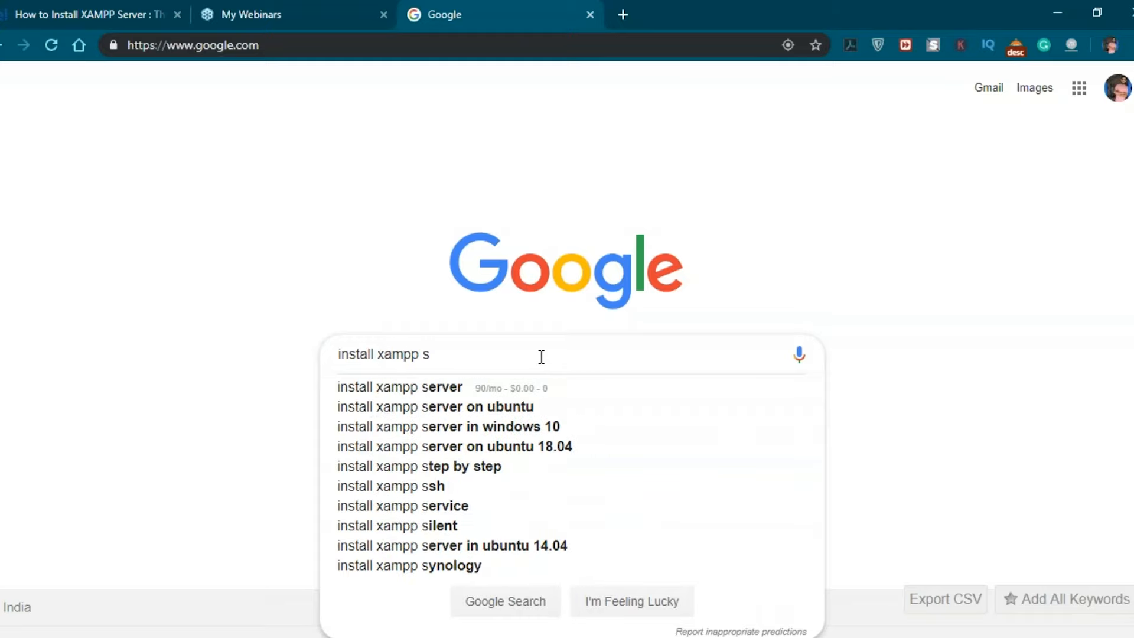
click(399, 387)
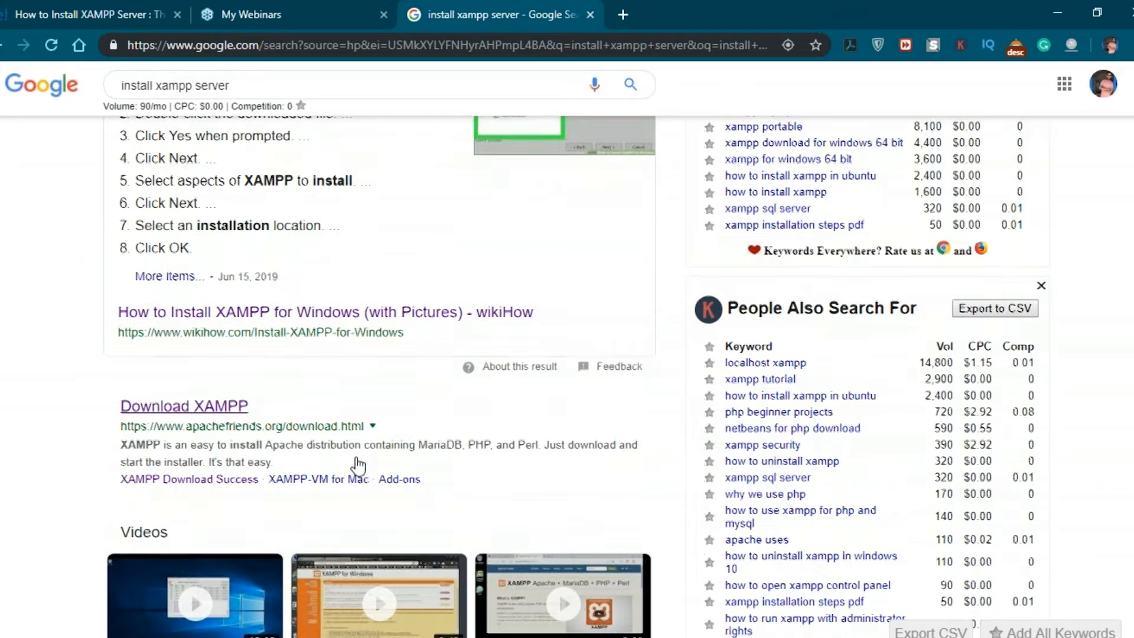
Download the 64-bit XAMPP 7.3.6 for Windows installer from apachefriends.org
click(184, 406)
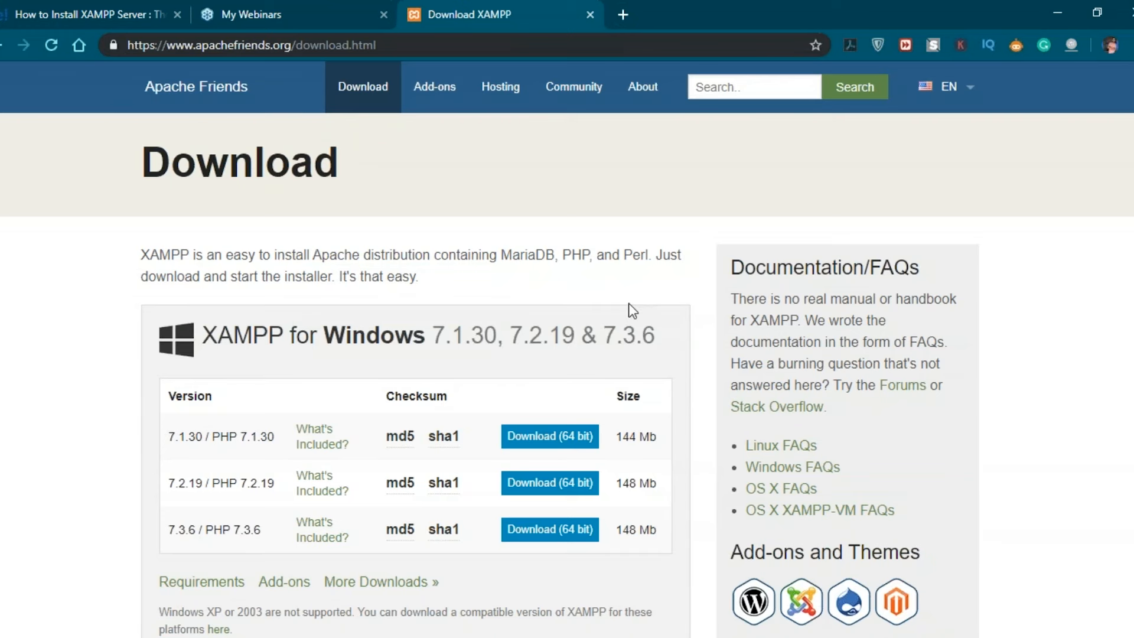
mouse_move(59, 130)
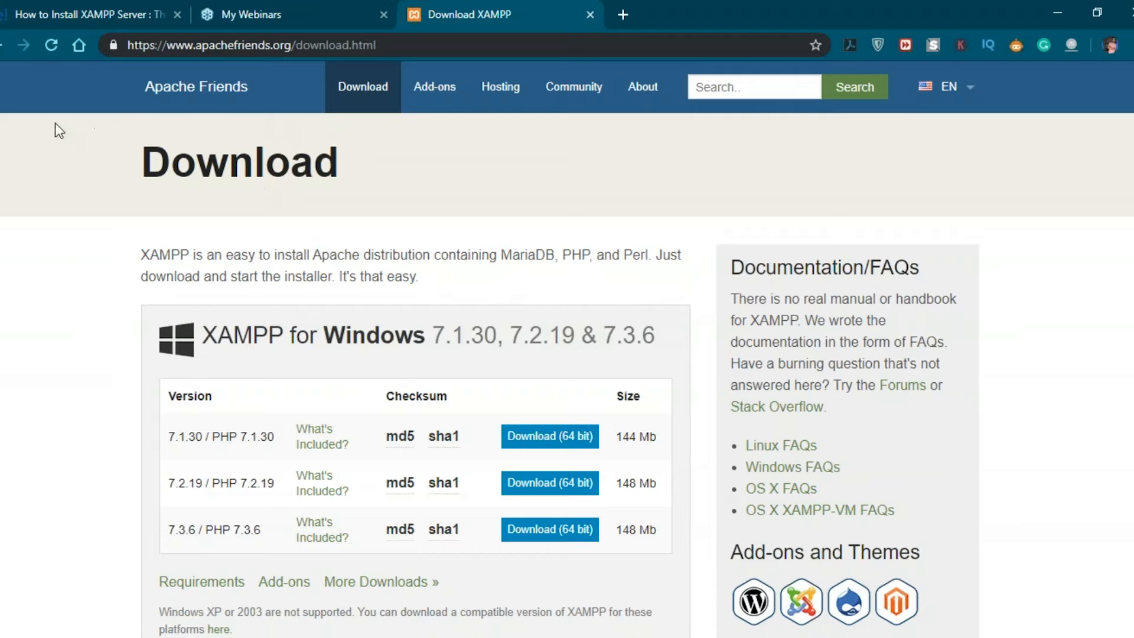
scroll(down, 3)
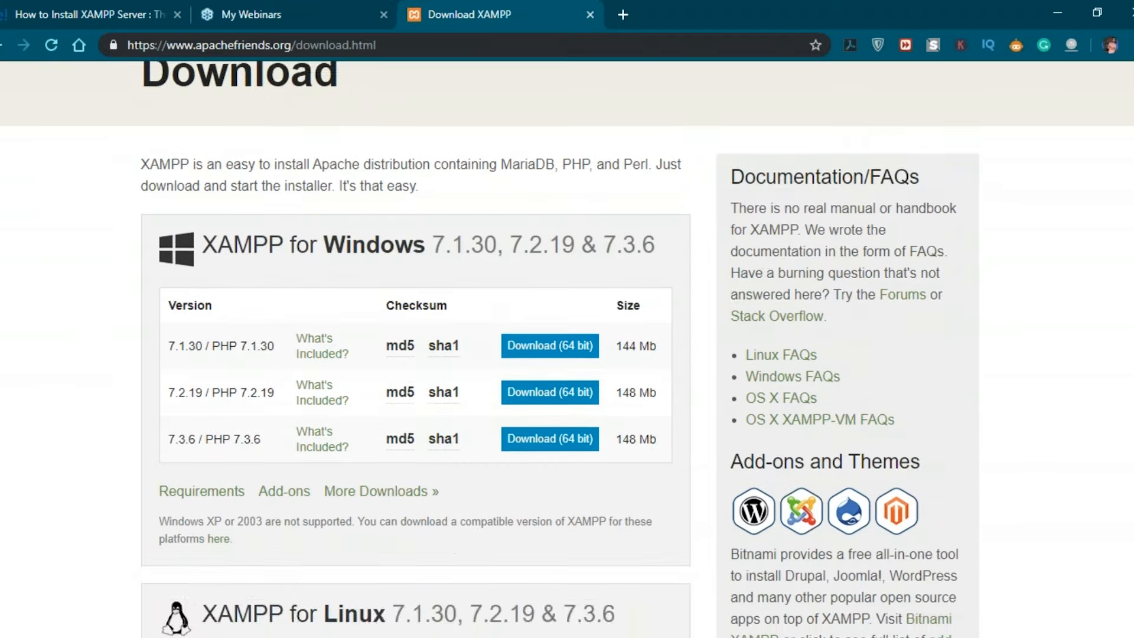
scroll(down, 3)
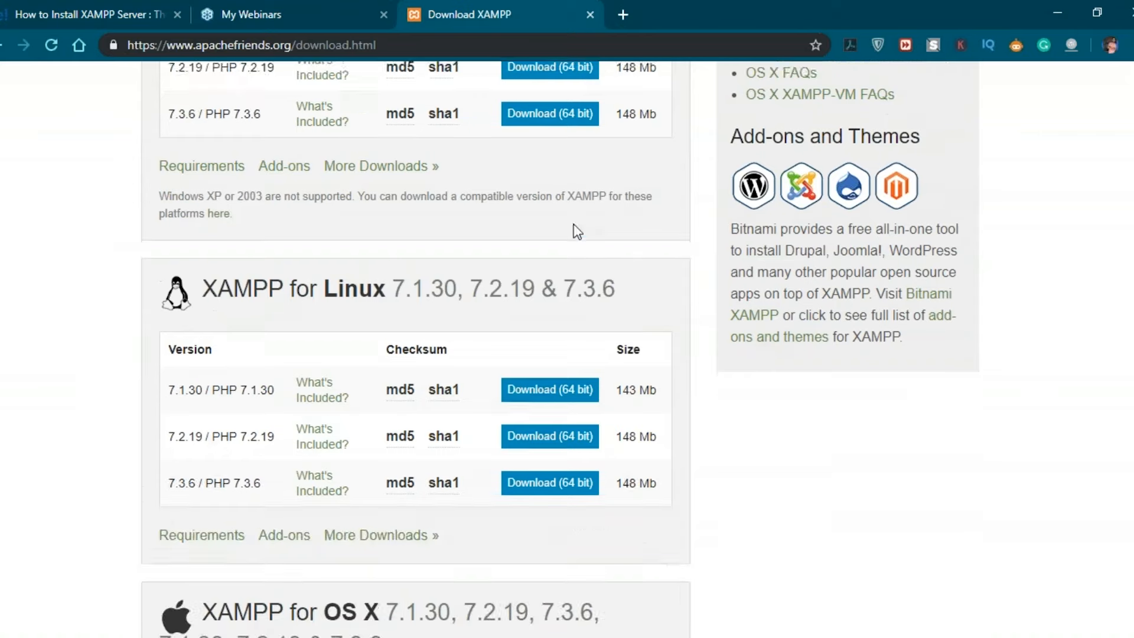
scroll(down, 3)
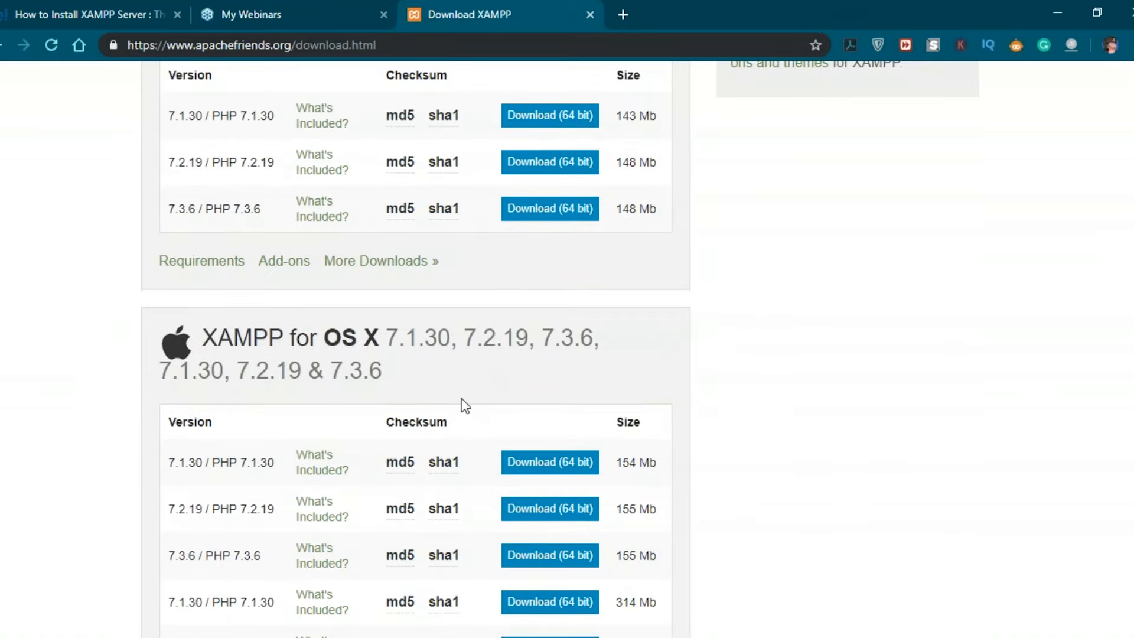
scroll(up, 3)
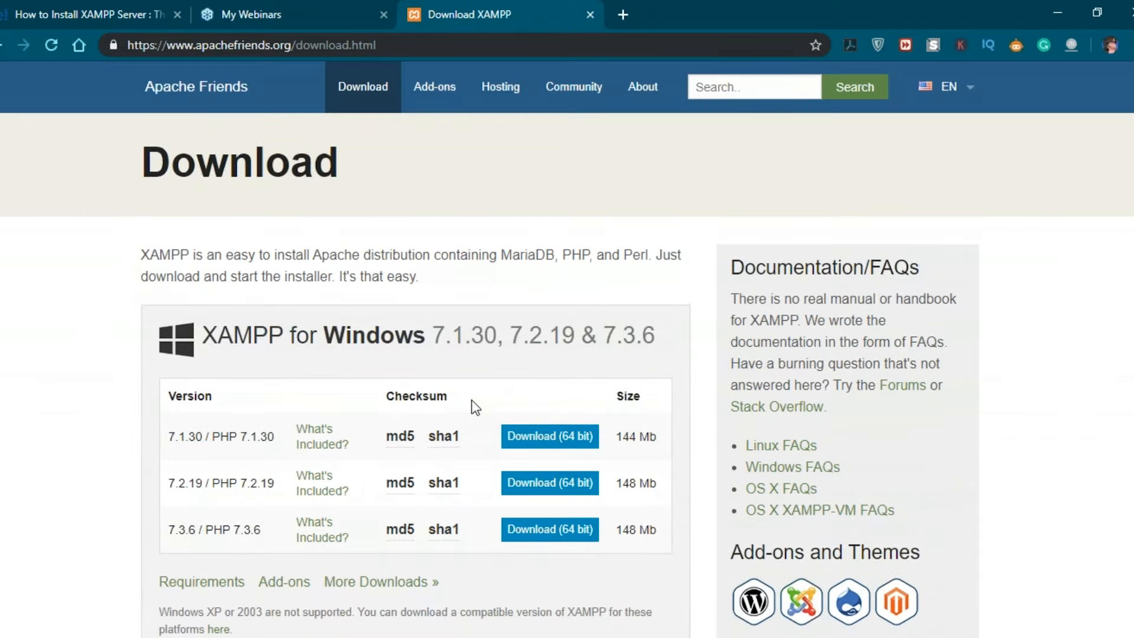
scroll(down, 3)
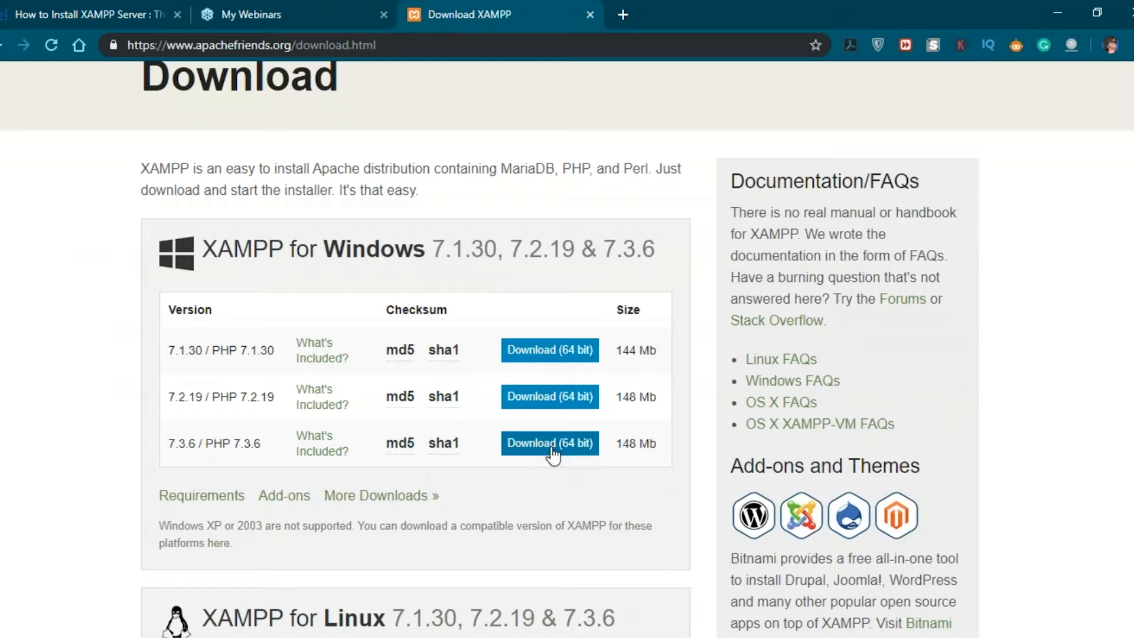
click(549, 444)
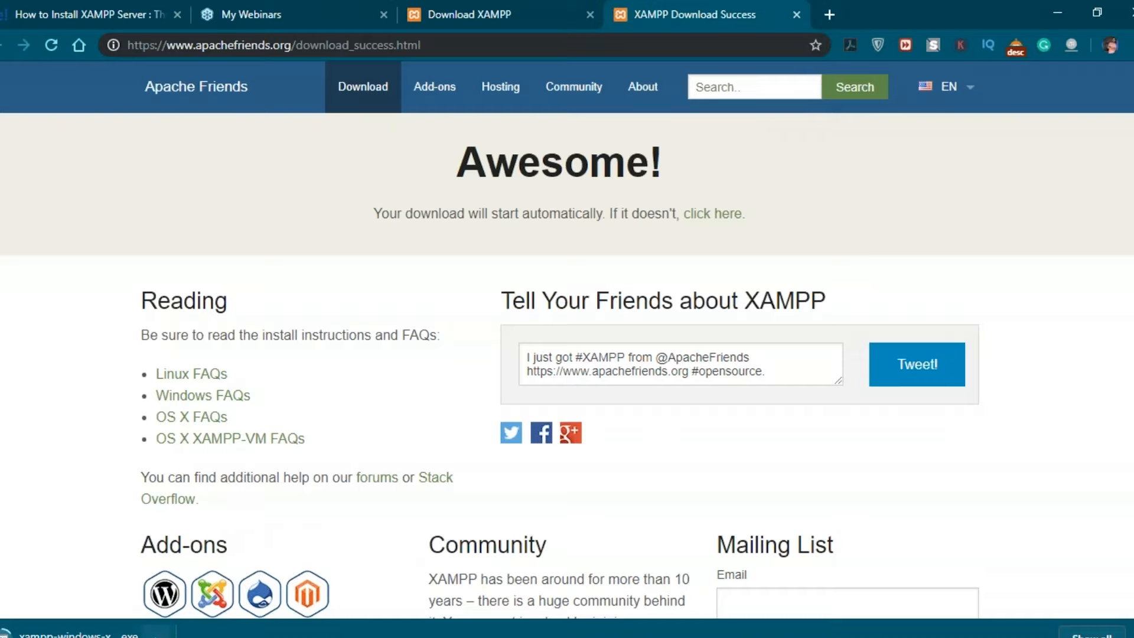
mouse_move(358, 544)
text(xamp)
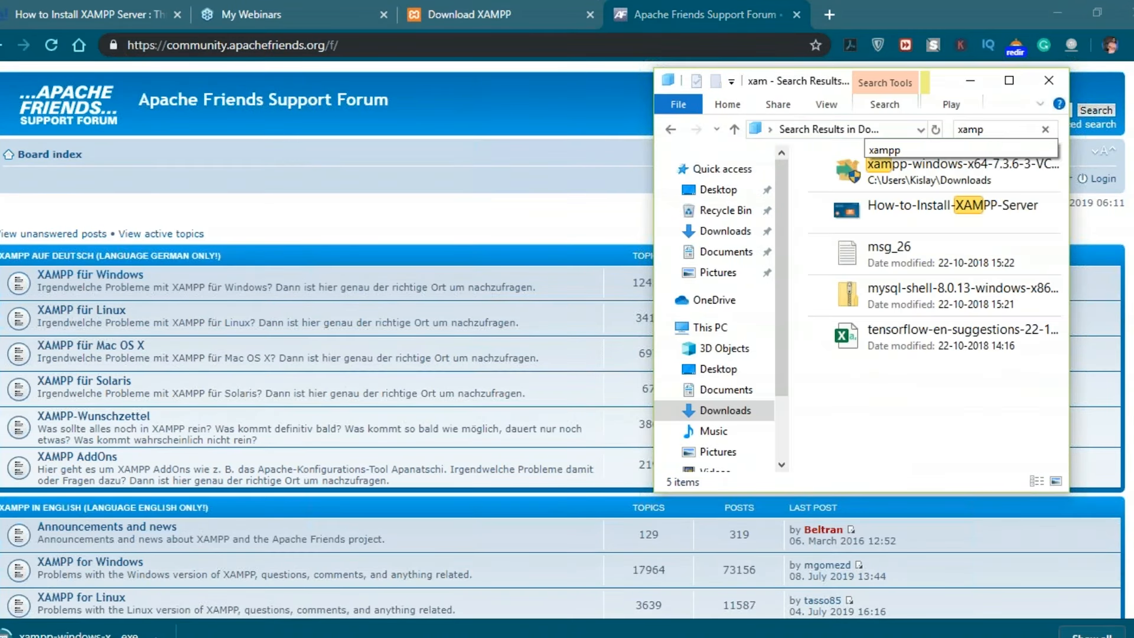
Select the xampp-windows-x64-7.3.6 installer in Downloads, then minimise File Explorer
click(963, 172)
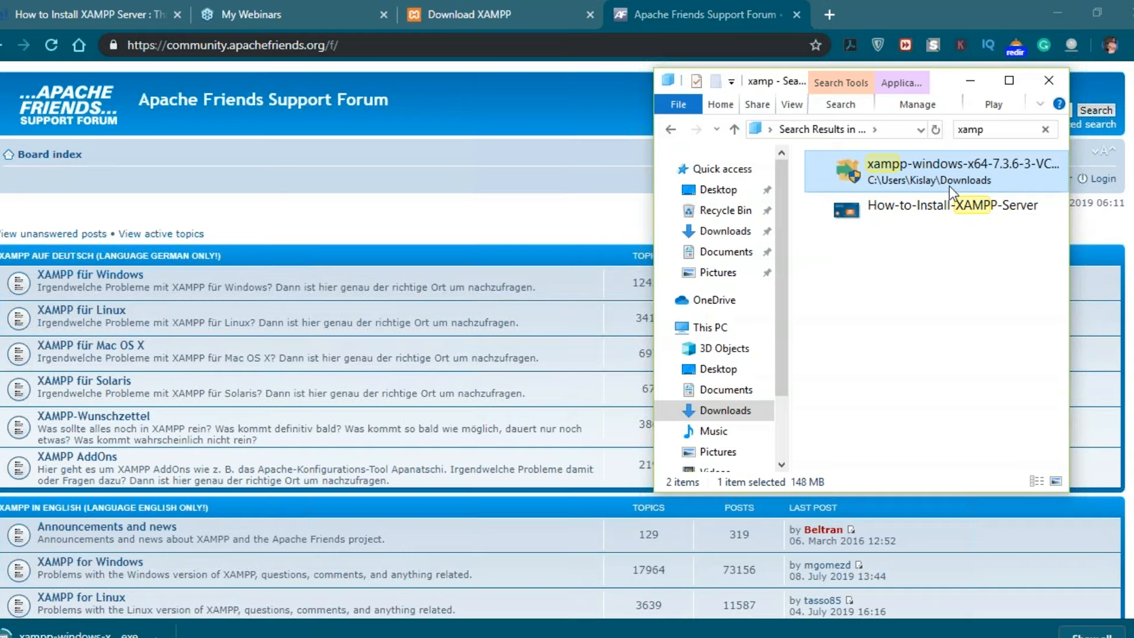
mouse_move(1106, 564)
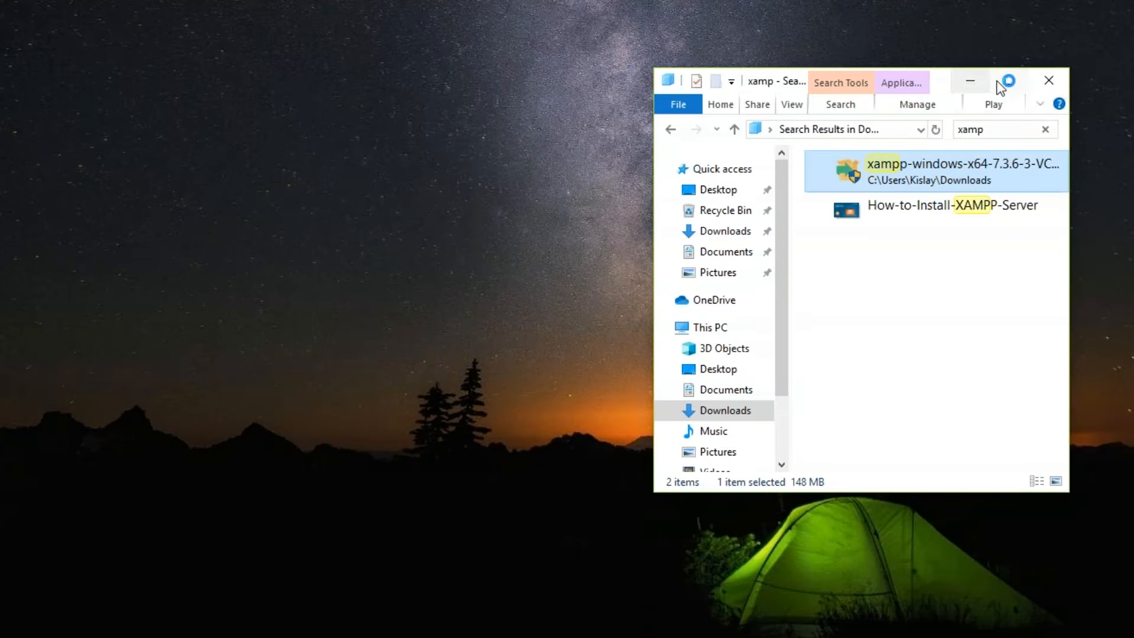
mouse_move(971, 81)
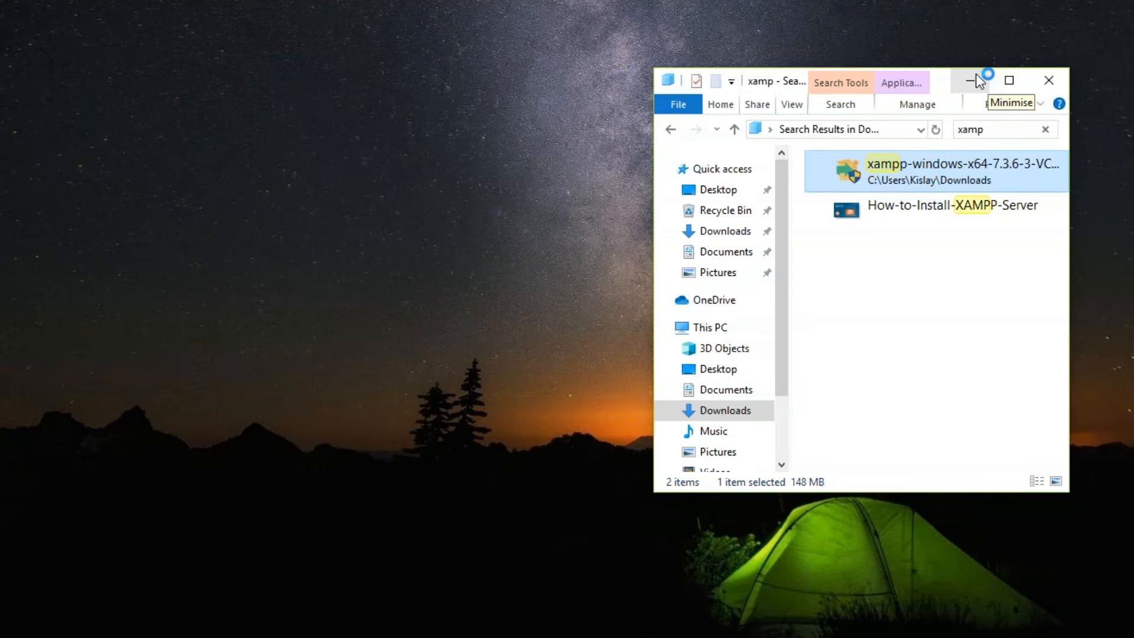
click(976, 80)
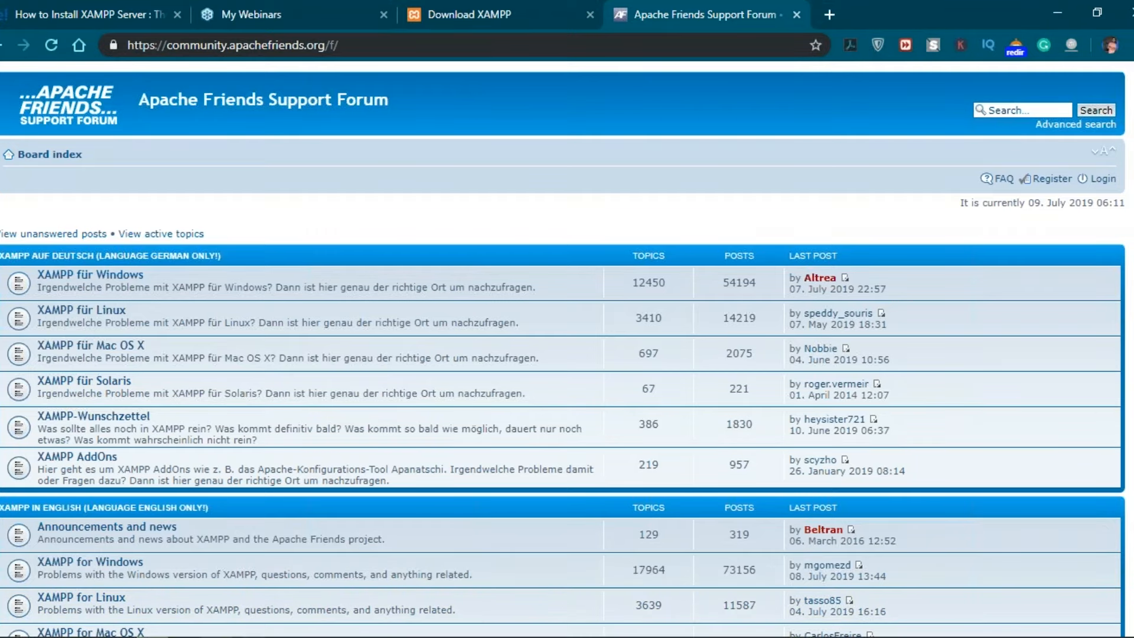
mouse_move(289, 467)
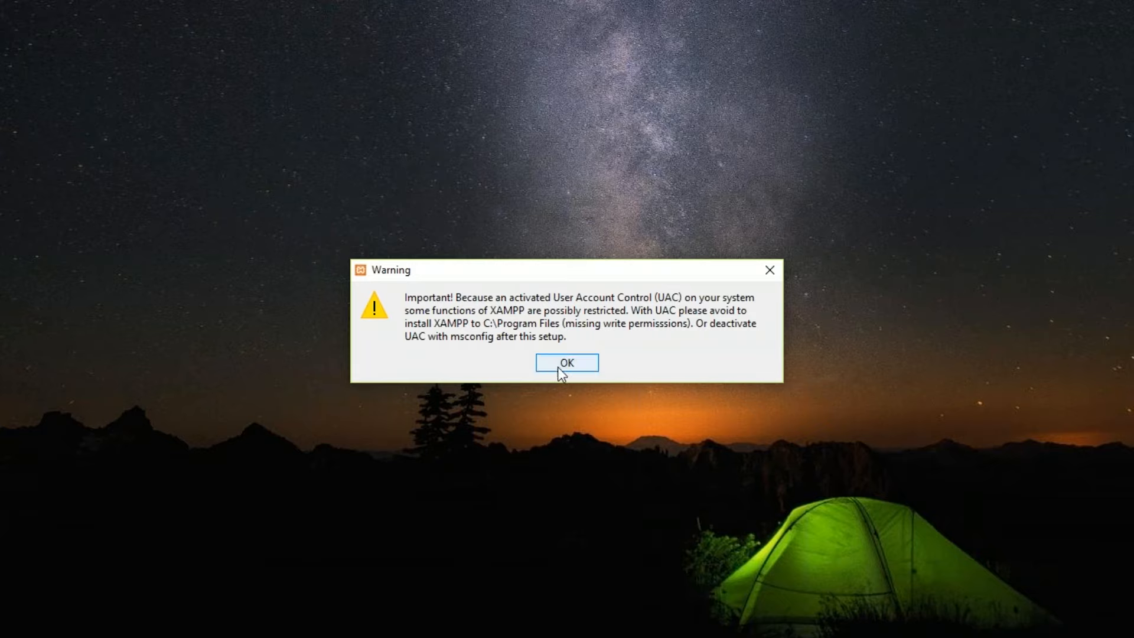
Approve UAC and run setup with default components, C:\xampp folder, past Bitnami
click(566, 362)
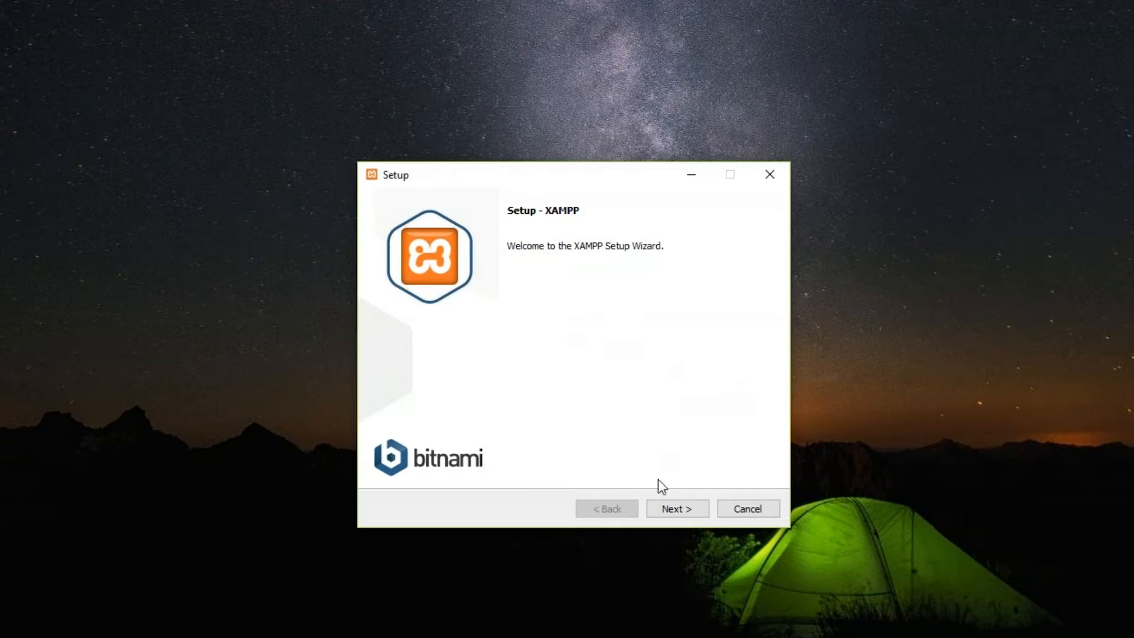
click(676, 509)
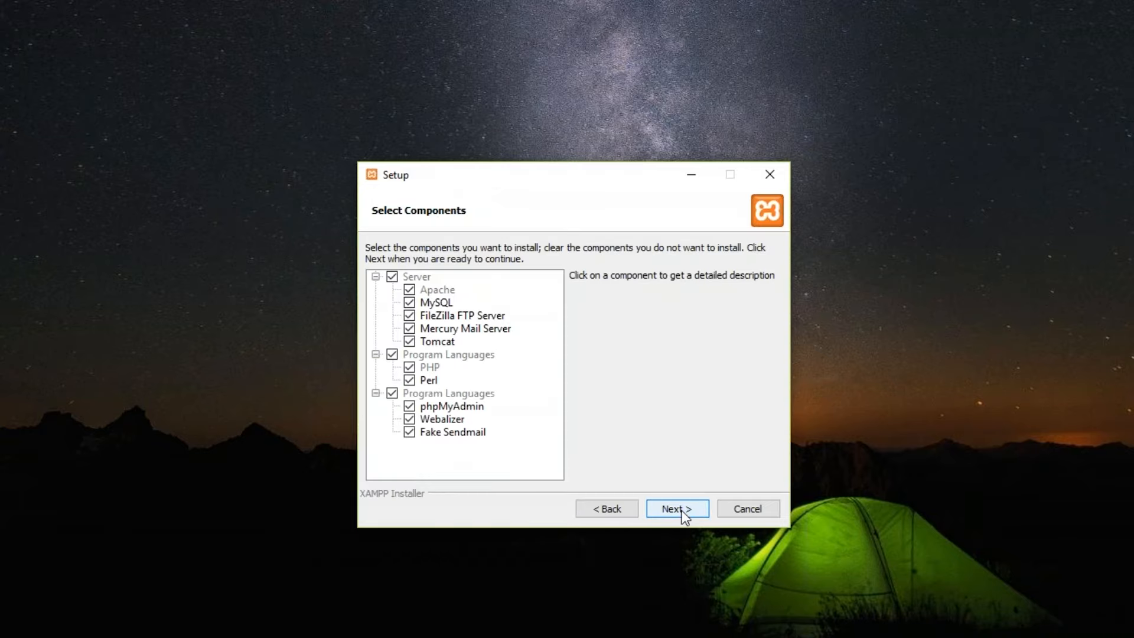
mouse_move(621, 323)
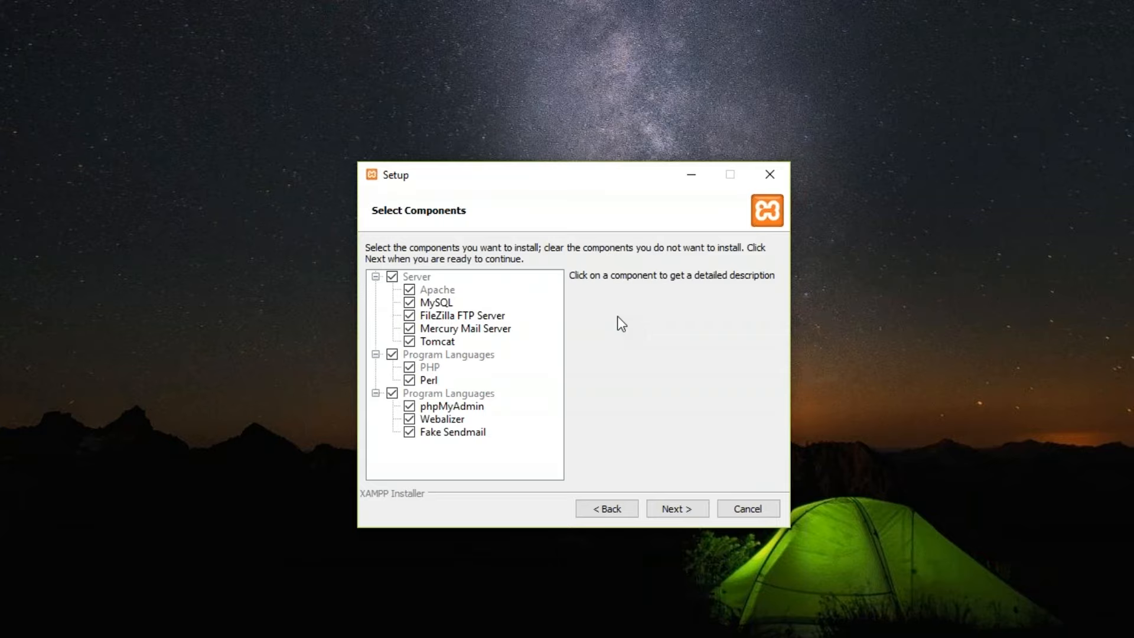
mouse_move(677, 509)
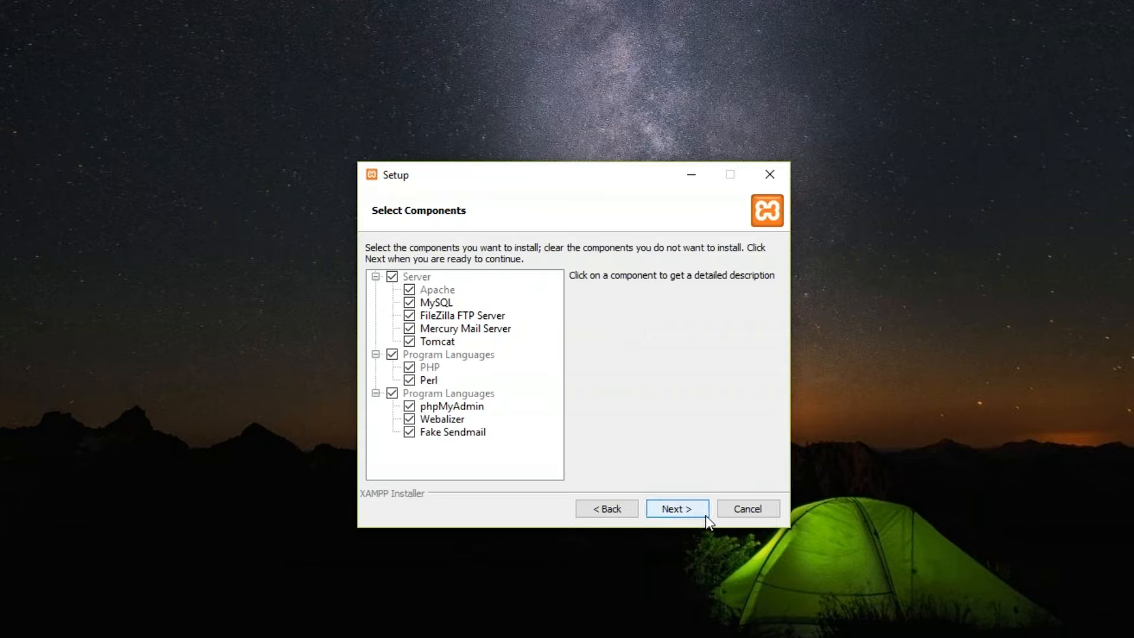
mouse_move(695, 513)
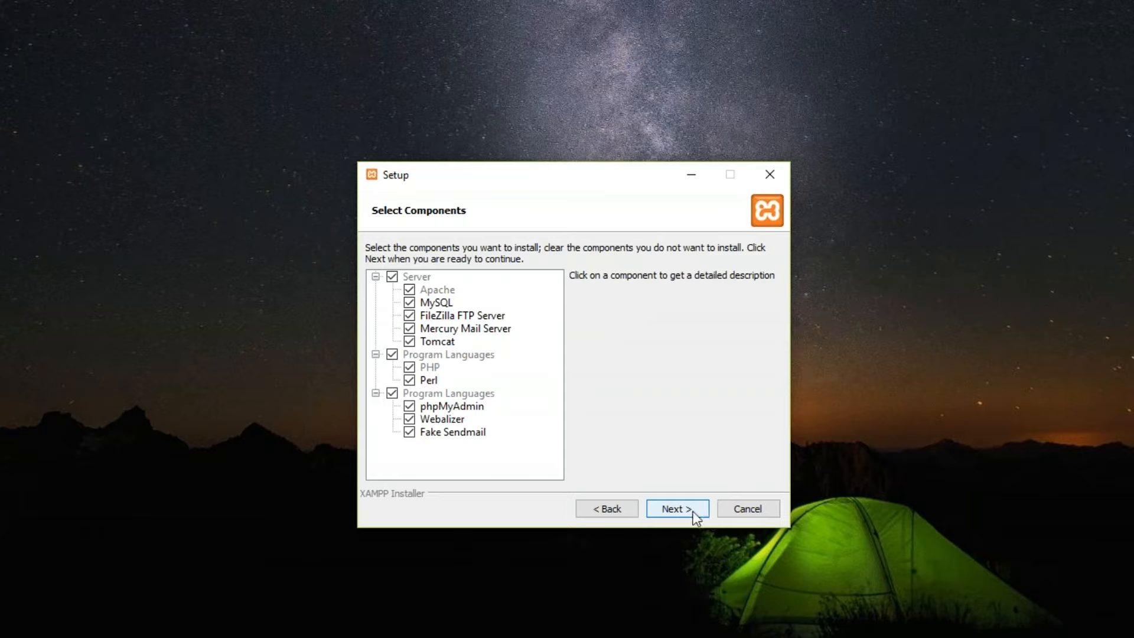
click(677, 508)
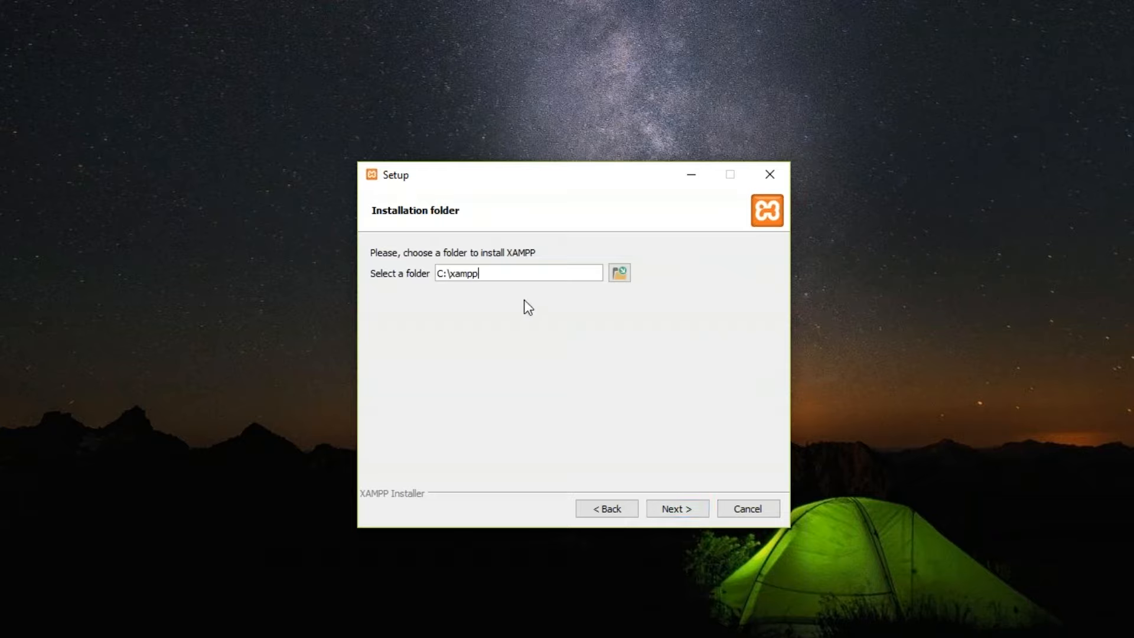
mouse_move(527, 276)
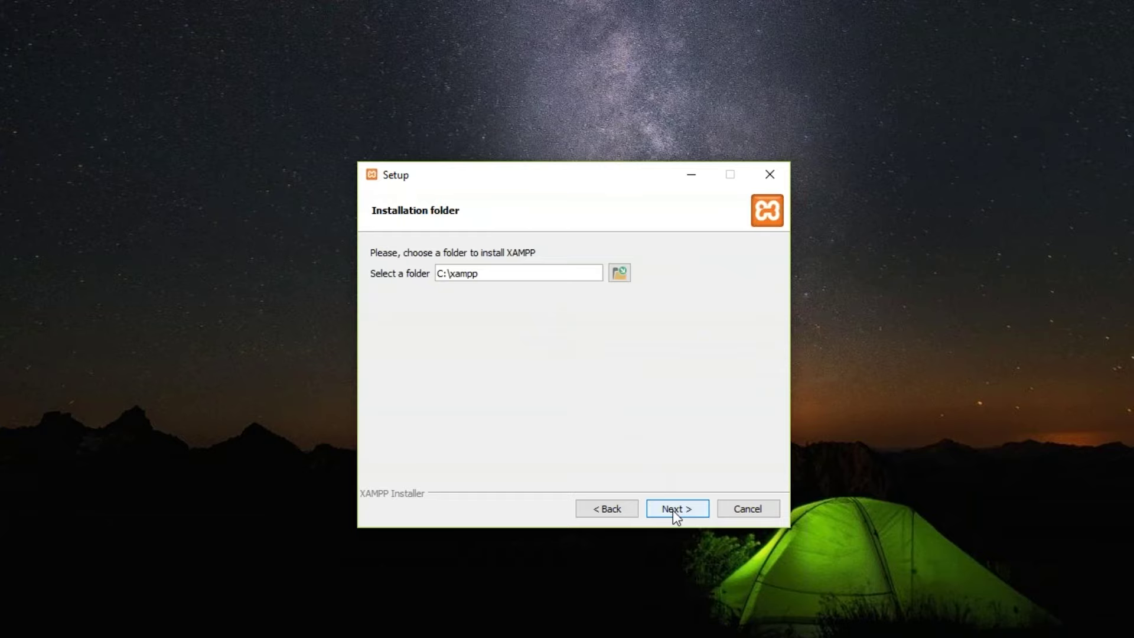
click(675, 509)
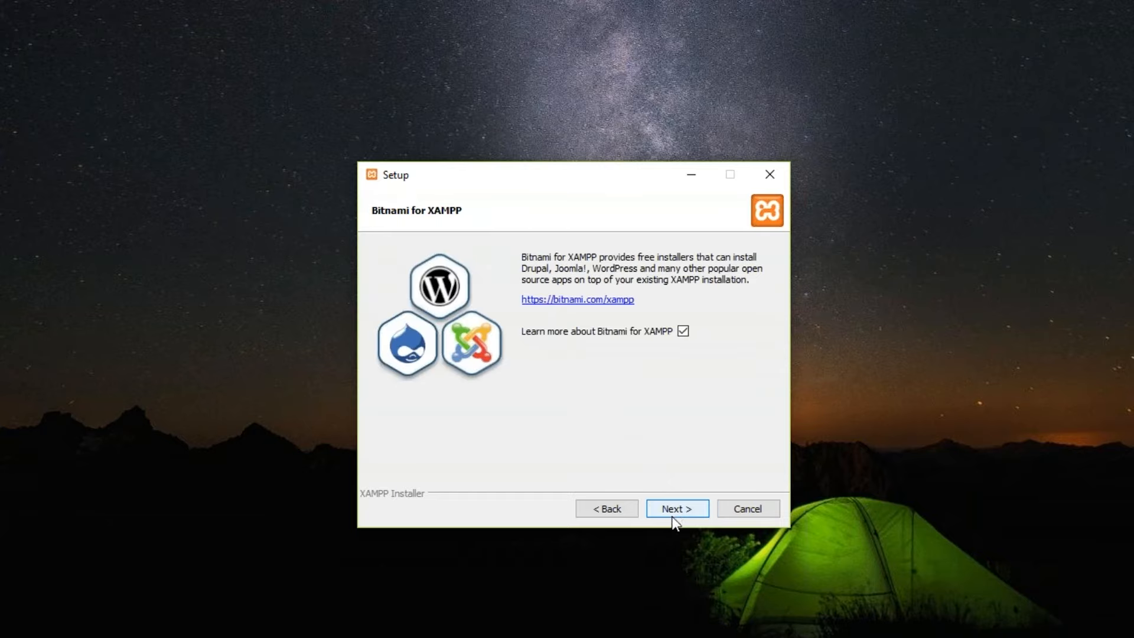
click(675, 509)
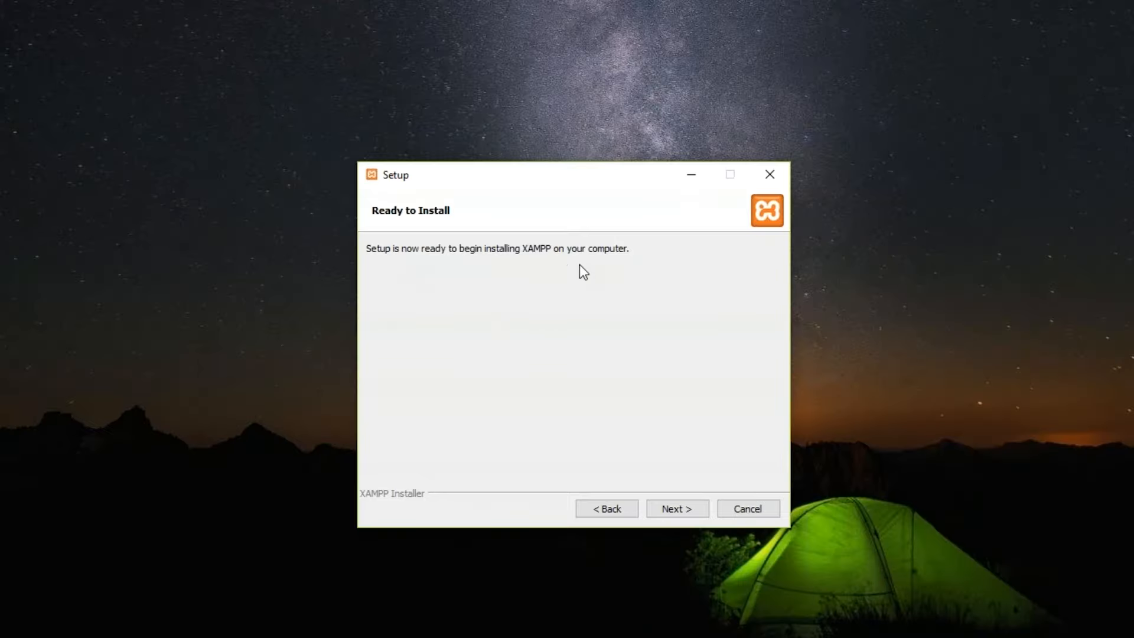
click(676, 508)
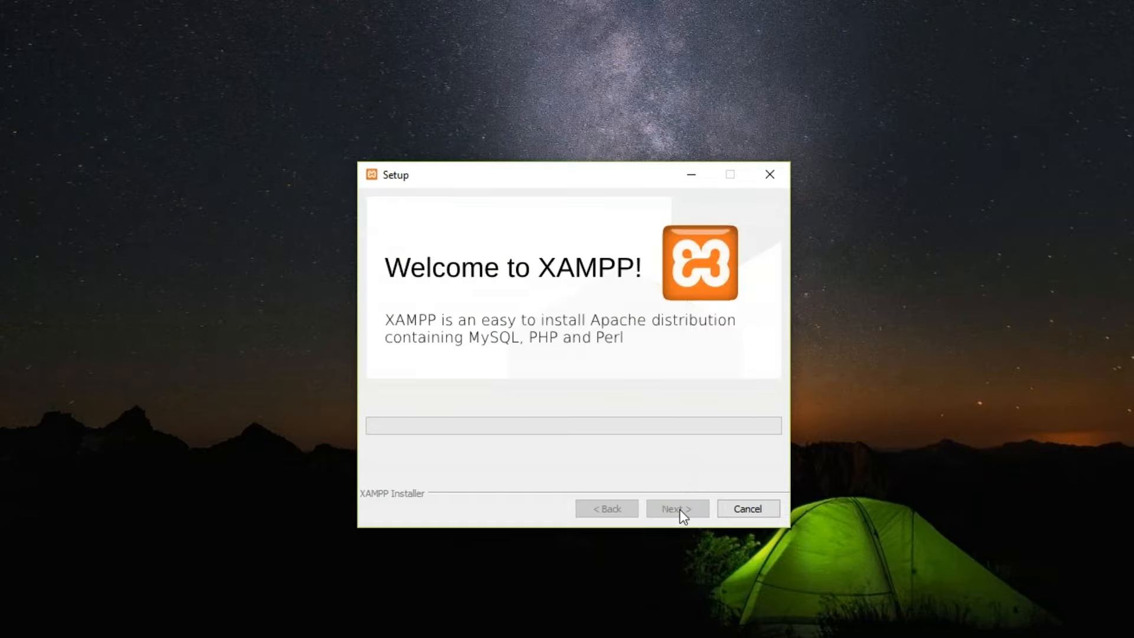
Let the installation finish, keeping 'start the Control Panel now' ticked
click(676, 508)
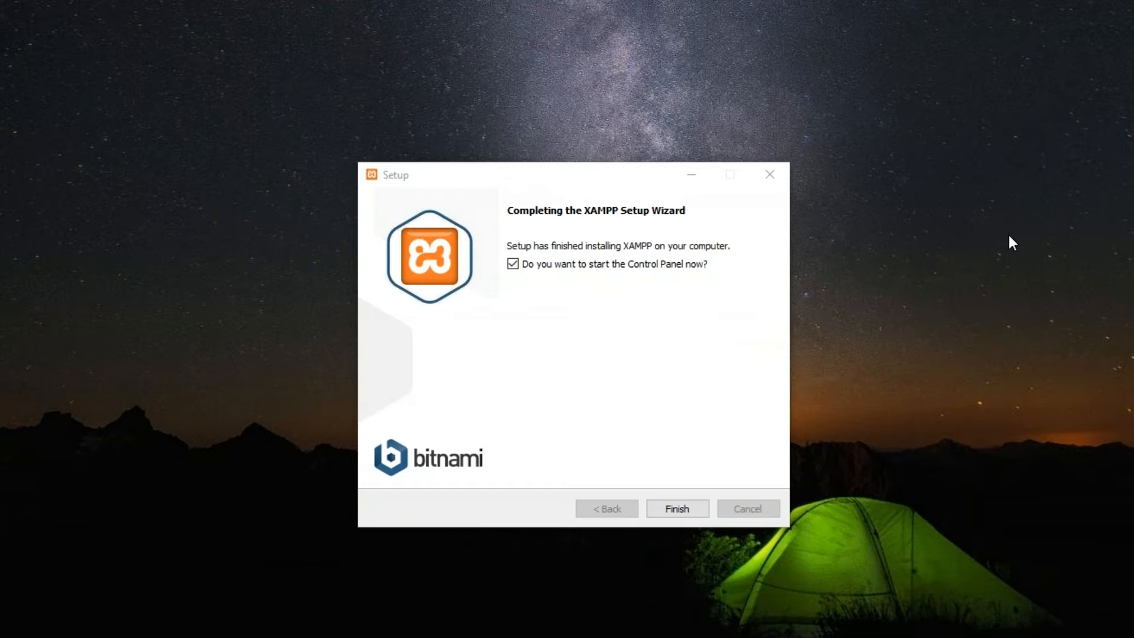
mouse_move(631, 609)
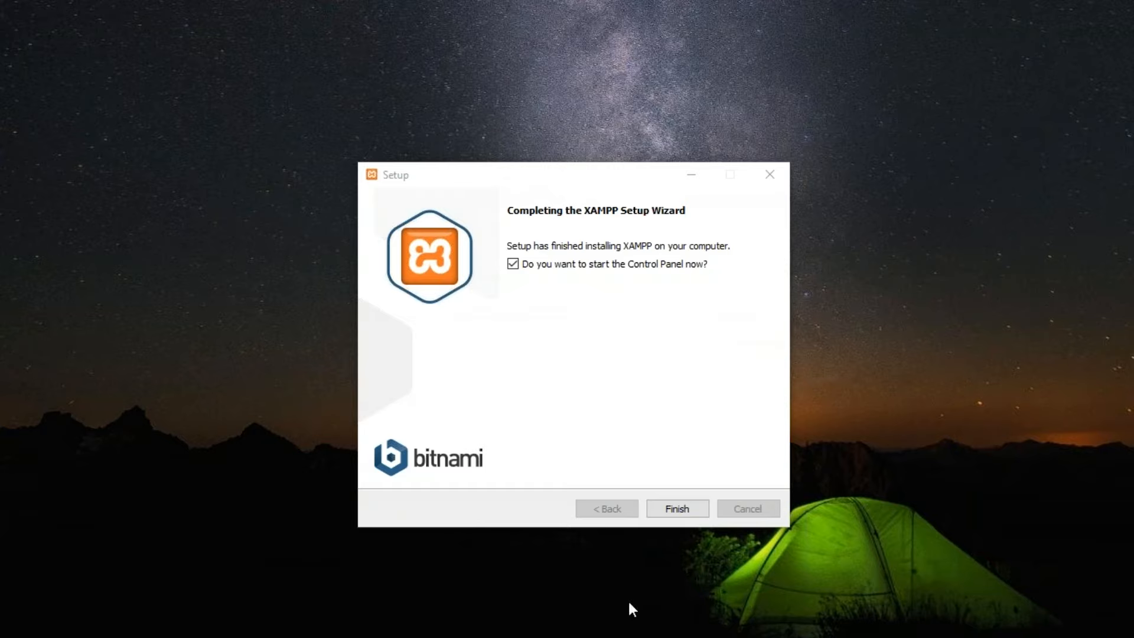
Finish setup and open XAMPP Control Panel v3.2.4 with English as the language
click(676, 508)
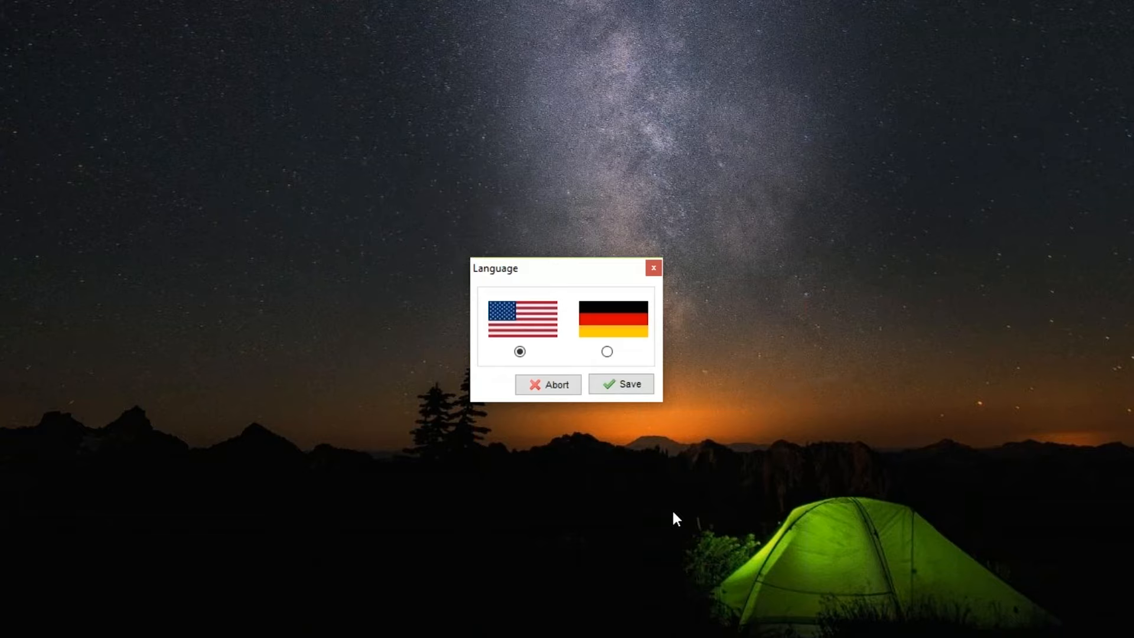
click(620, 384)
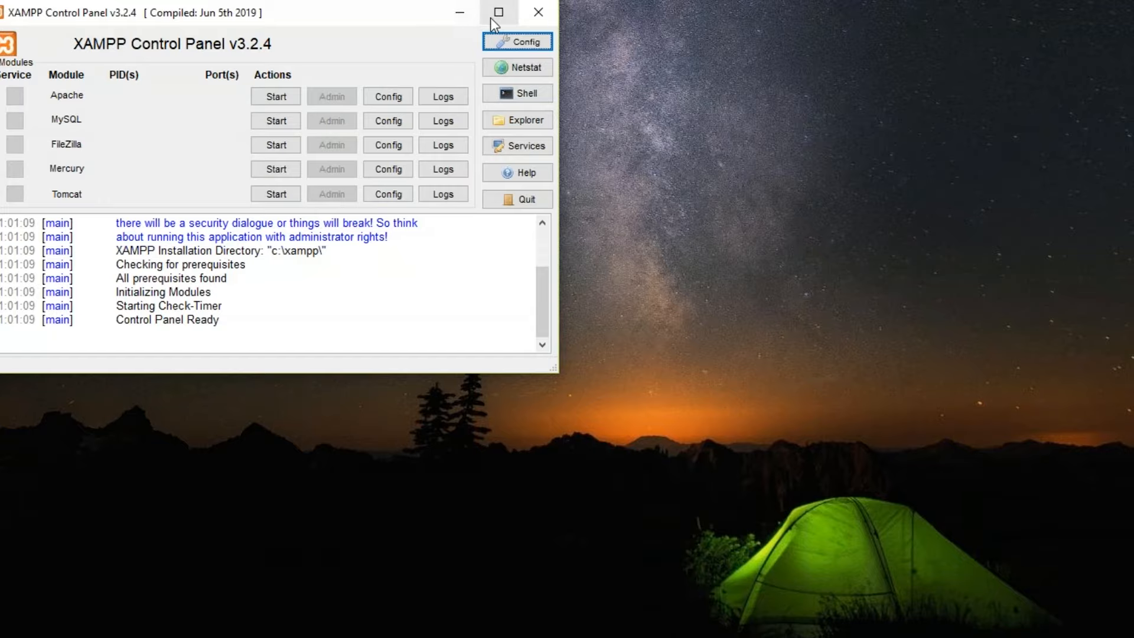
click(498, 12)
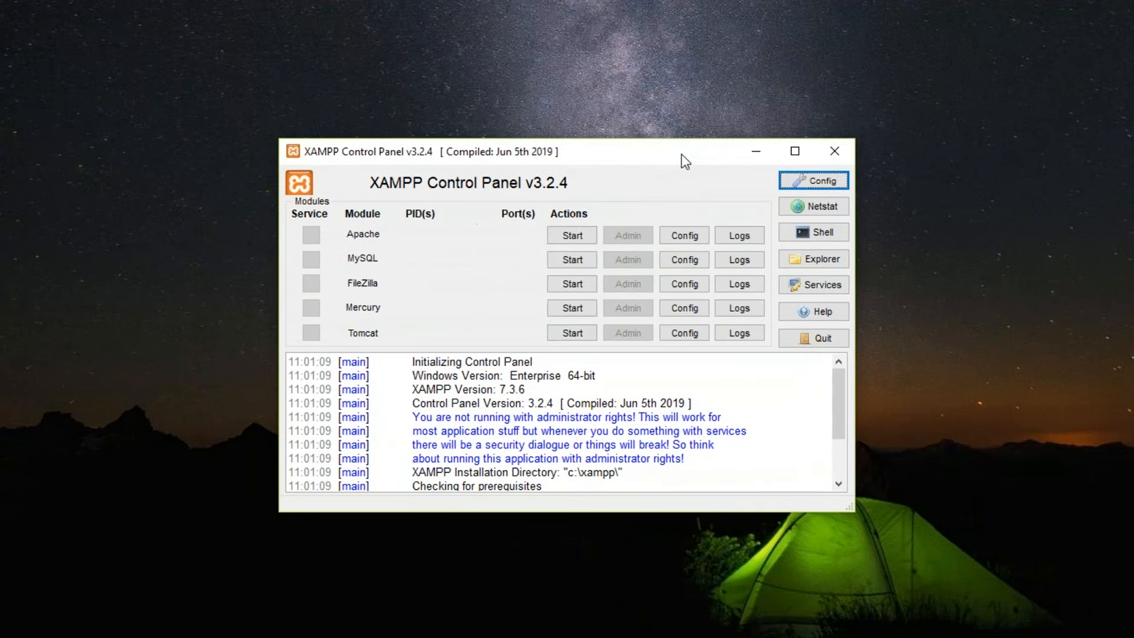
mouse_move(693, 514)
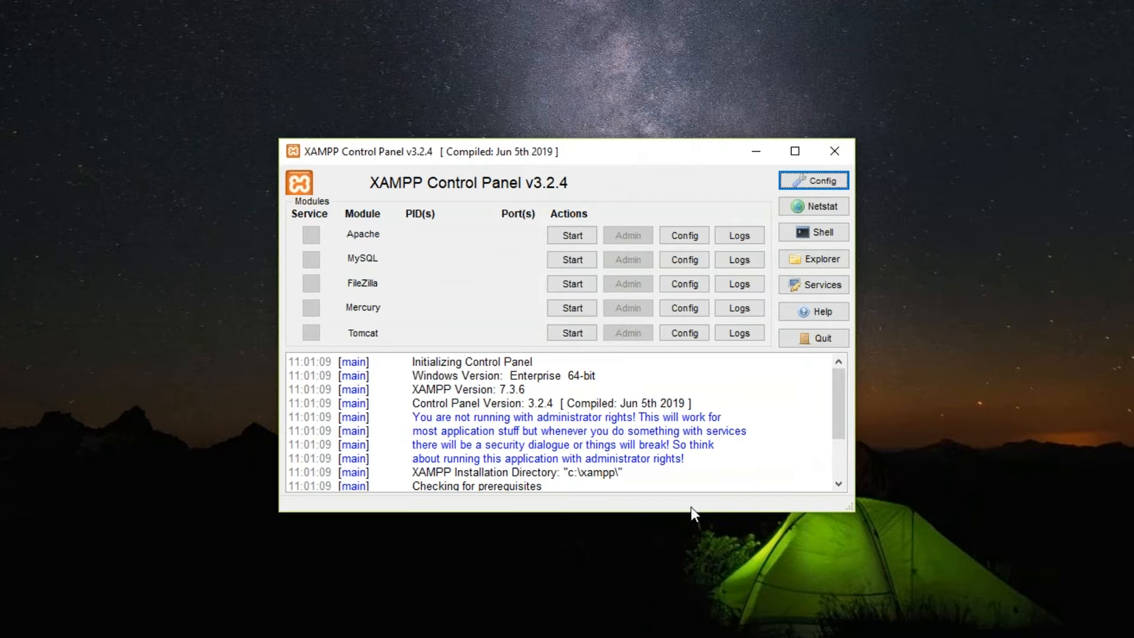
mouse_move(327, 238)
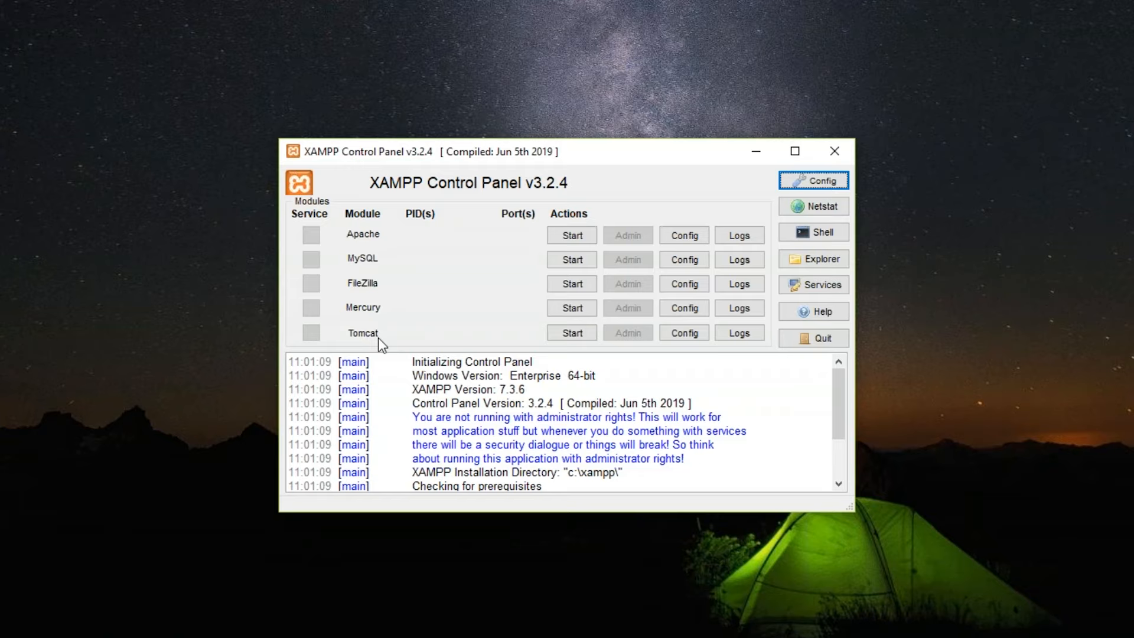
mouse_move(427, 228)
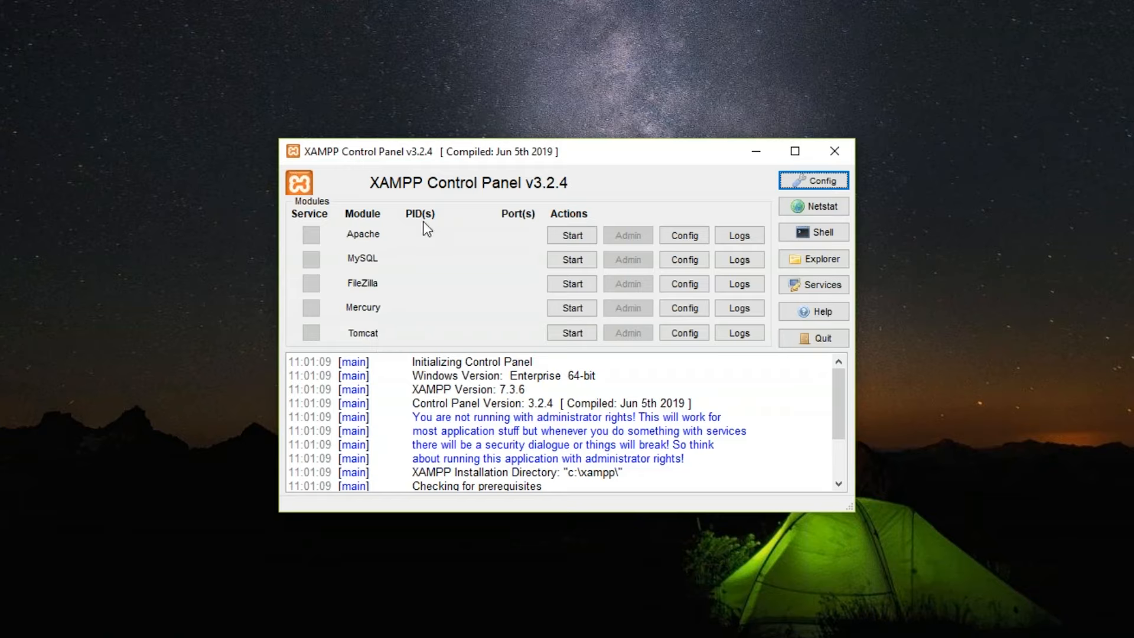
mouse_move(539, 249)
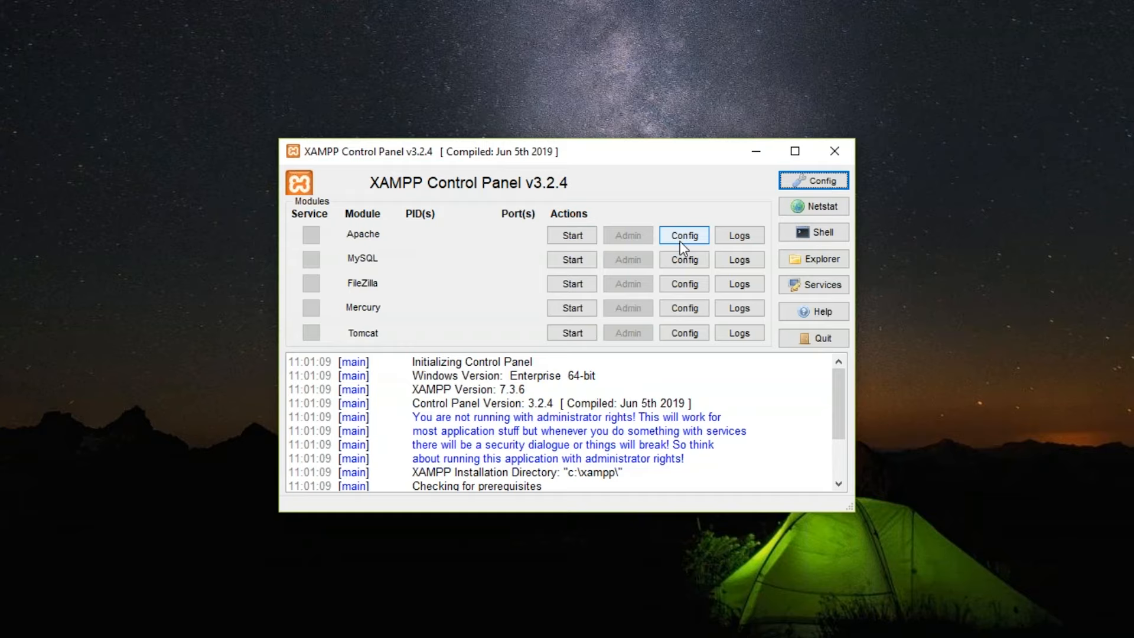
mouse_move(450, 241)
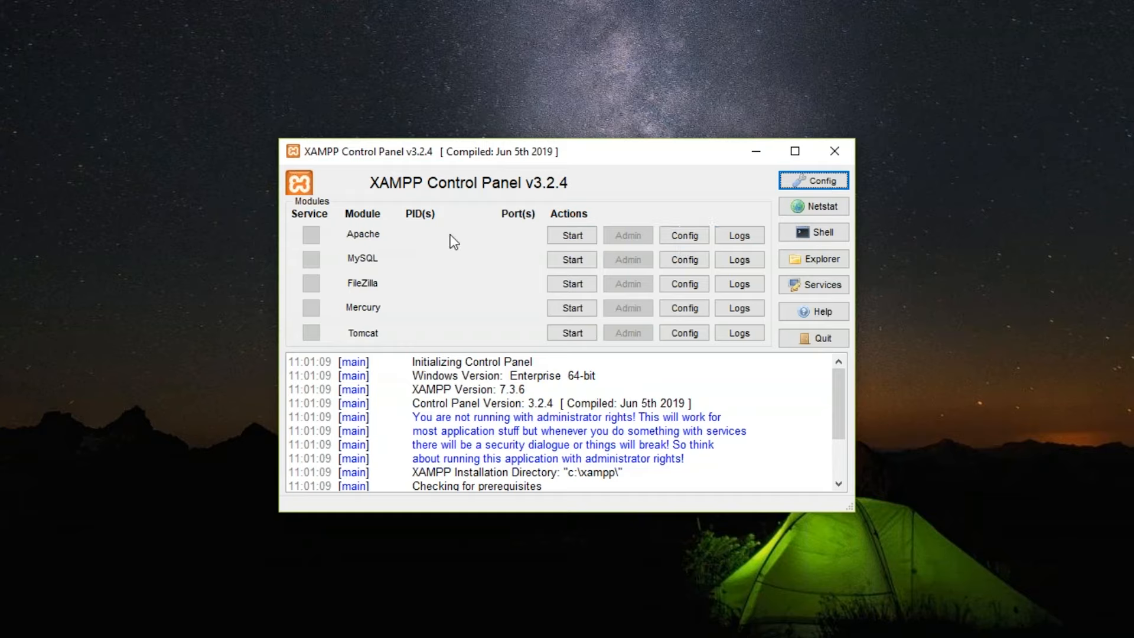
mouse_move(571, 235)
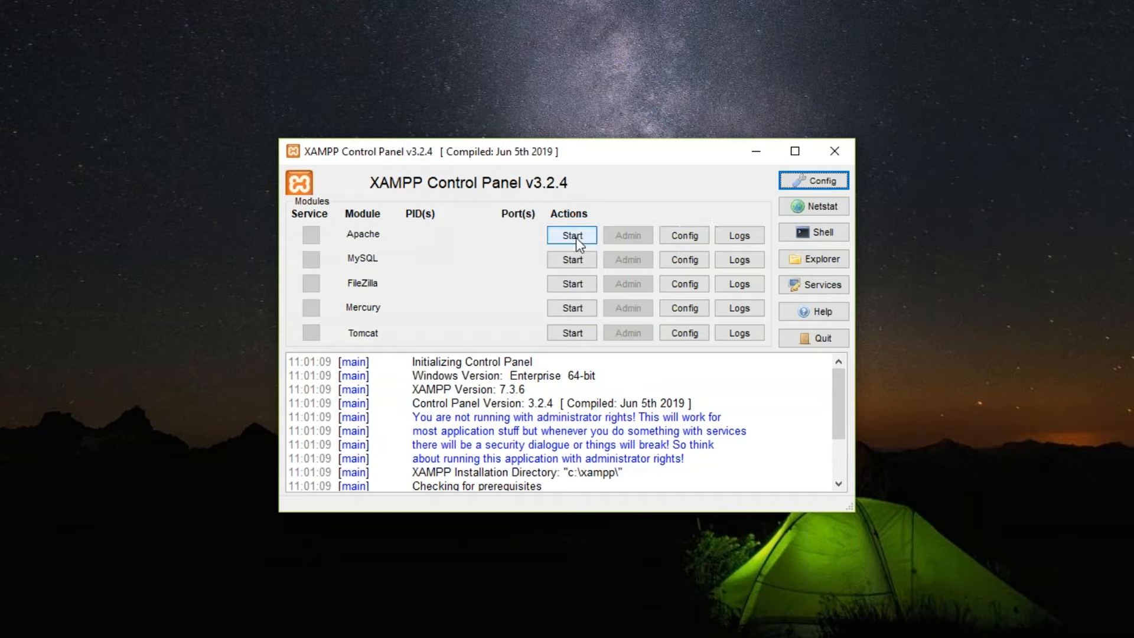
Start the Apache module on ports 80 and 443
click(571, 235)
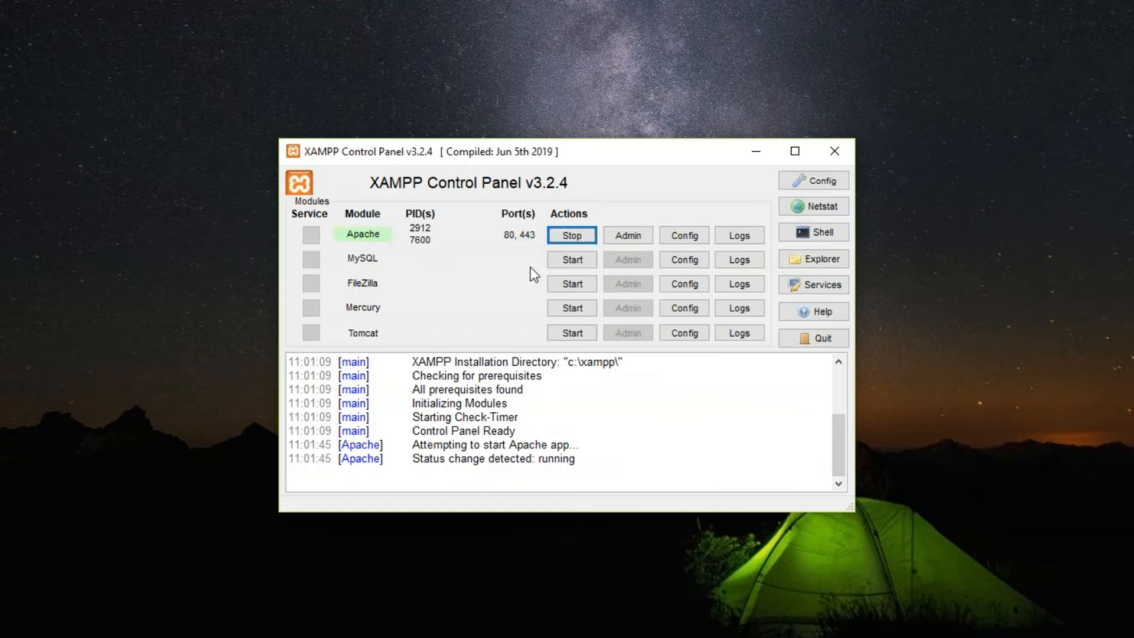
mouse_move(532, 248)
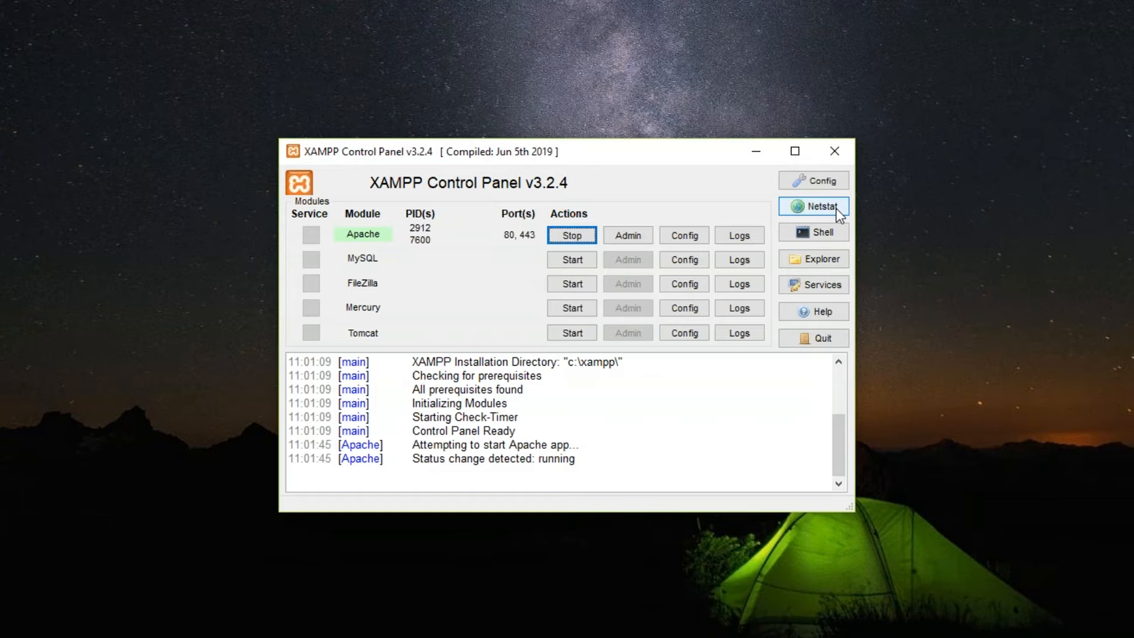
Check Netstat listening sockets for httpd.exe (PID 2912) on ports 80 and 443
click(813, 207)
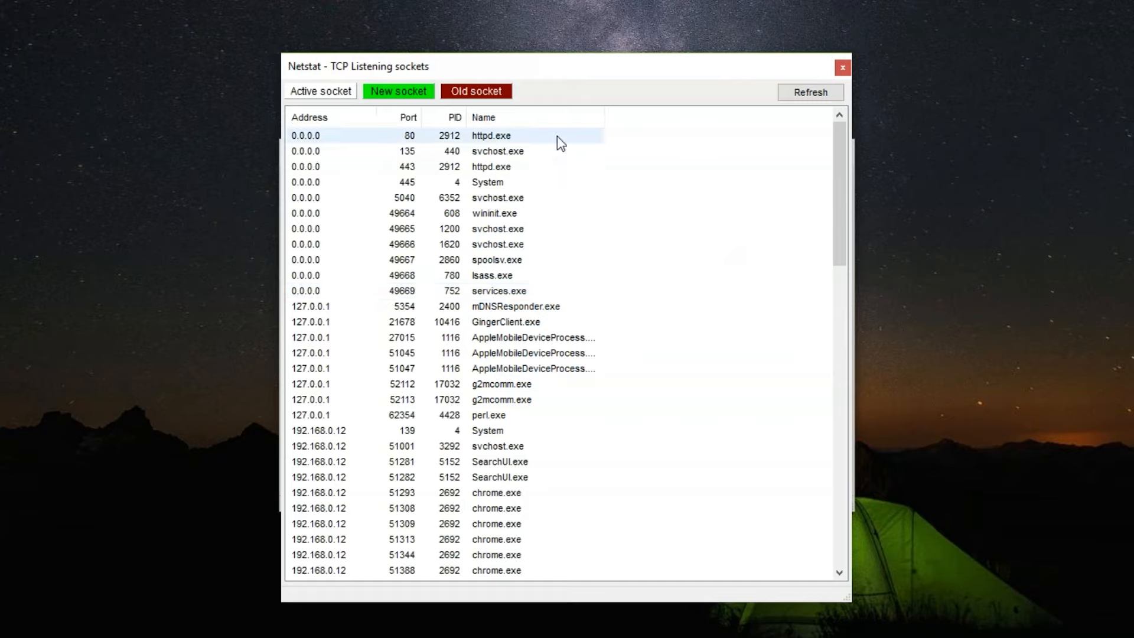
scroll(down, 3)
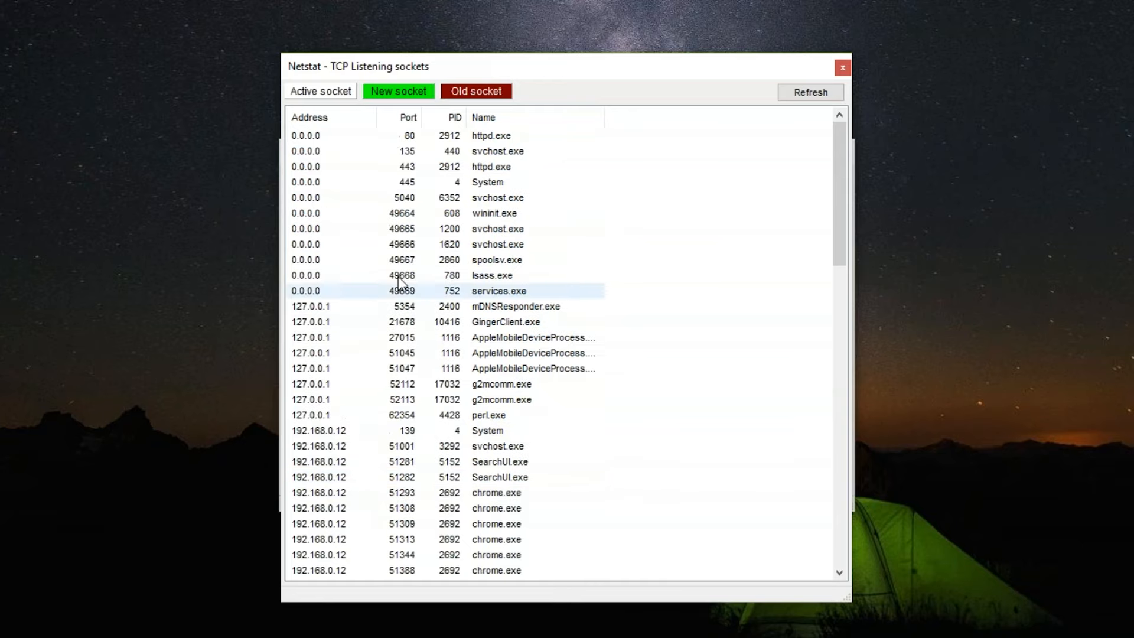
scroll(down, 3)
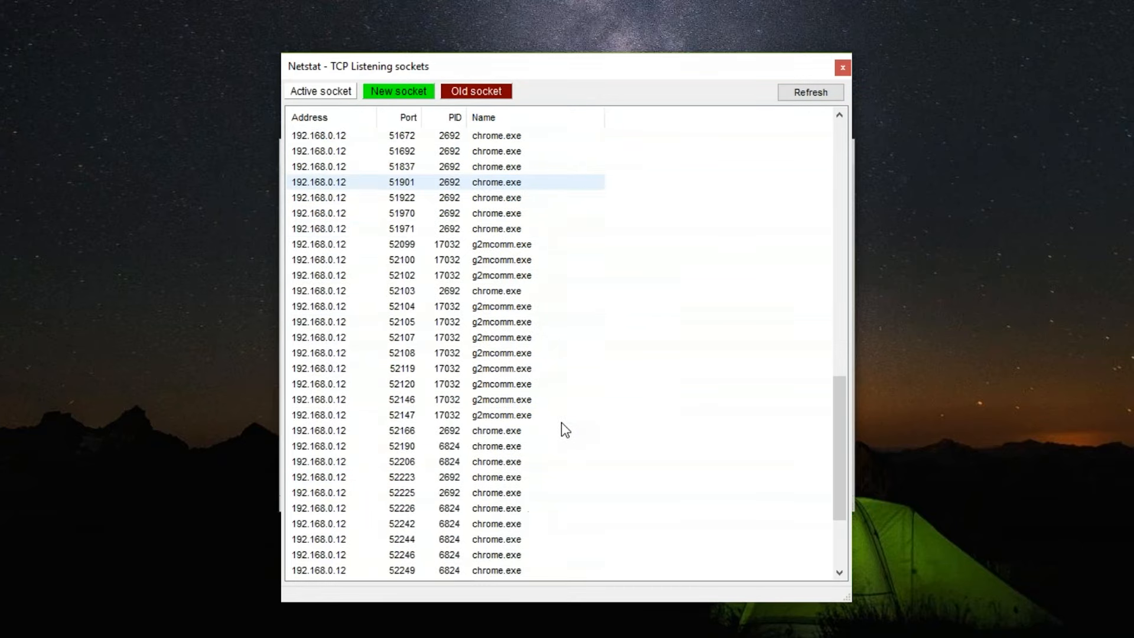
click(810, 92)
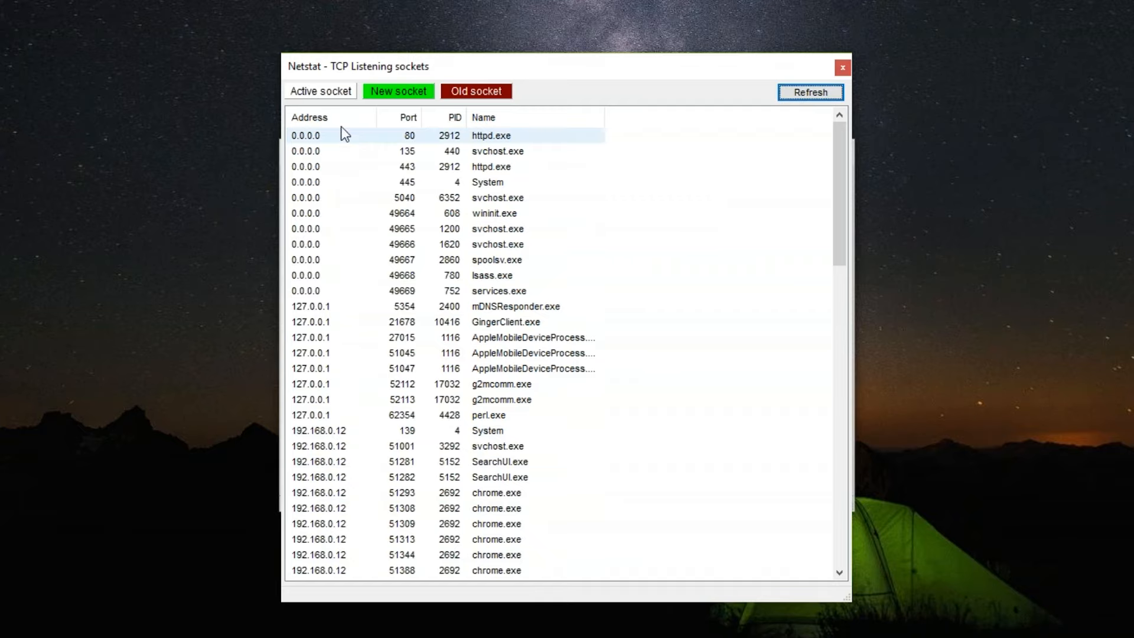
Close the Netstat window and stop the Apache module
click(841, 67)
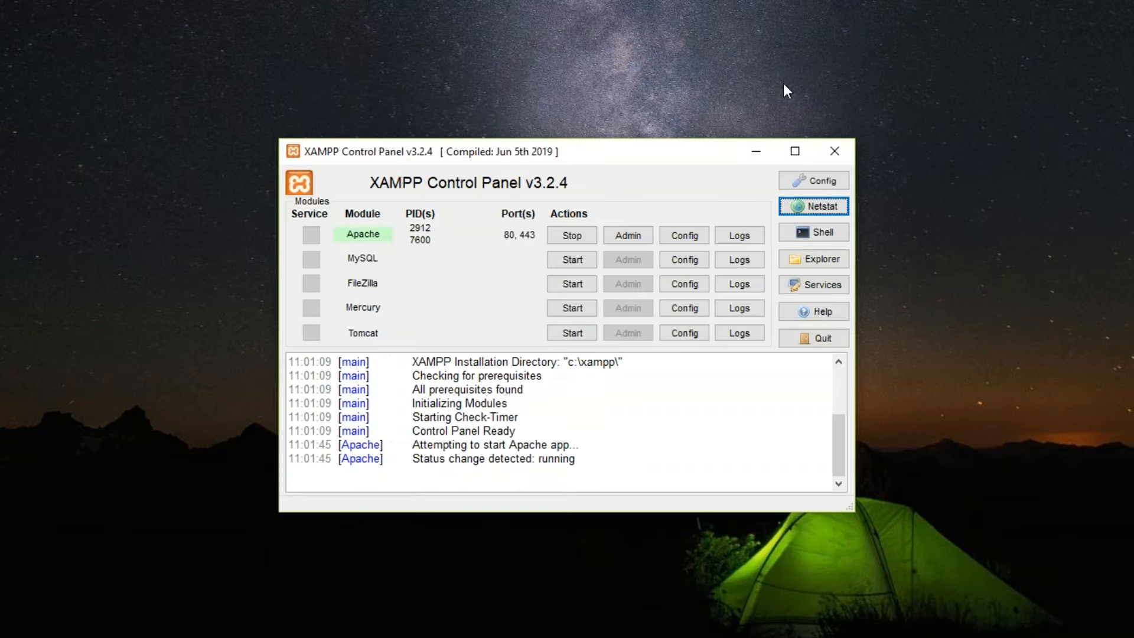
mouse_move(515, 245)
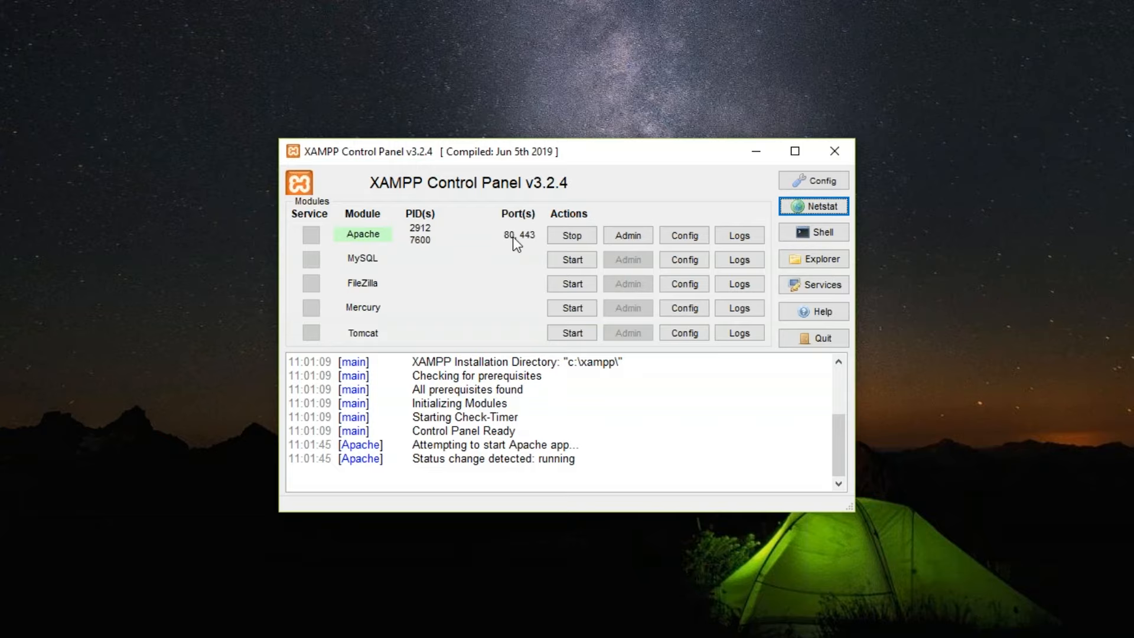
mouse_move(519, 258)
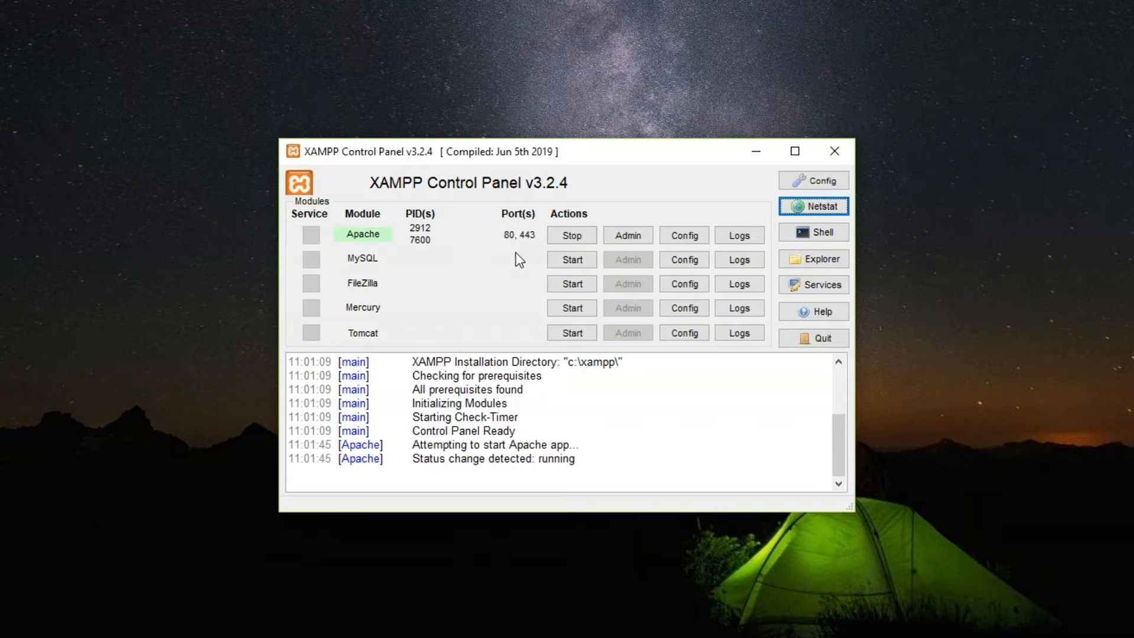
mouse_move(571, 235)
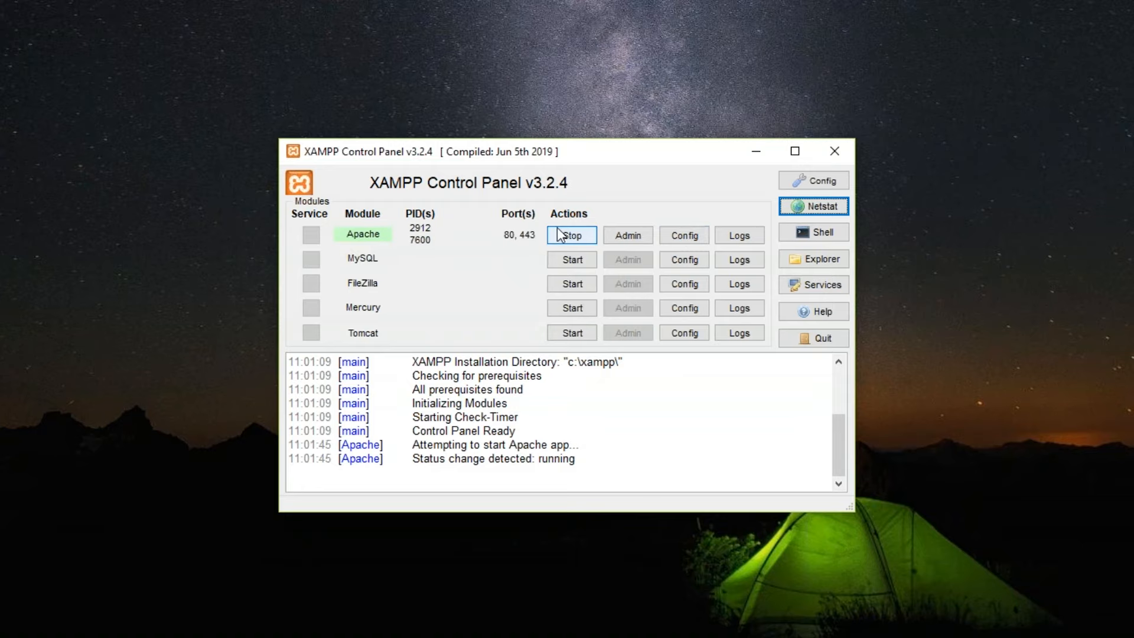
click(571, 235)
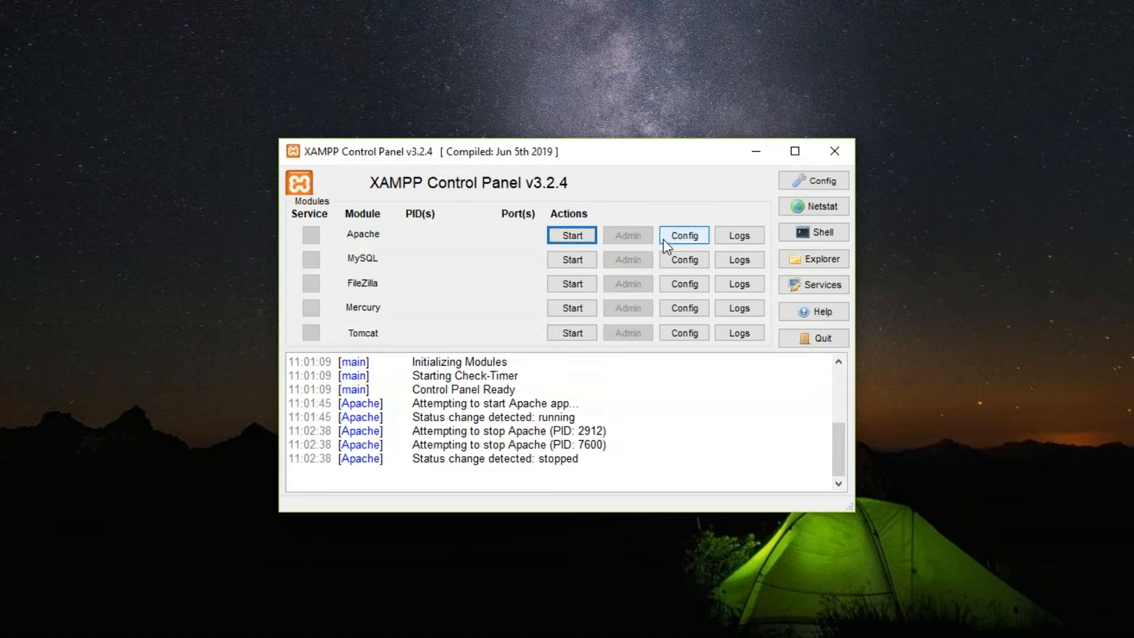
click(683, 235)
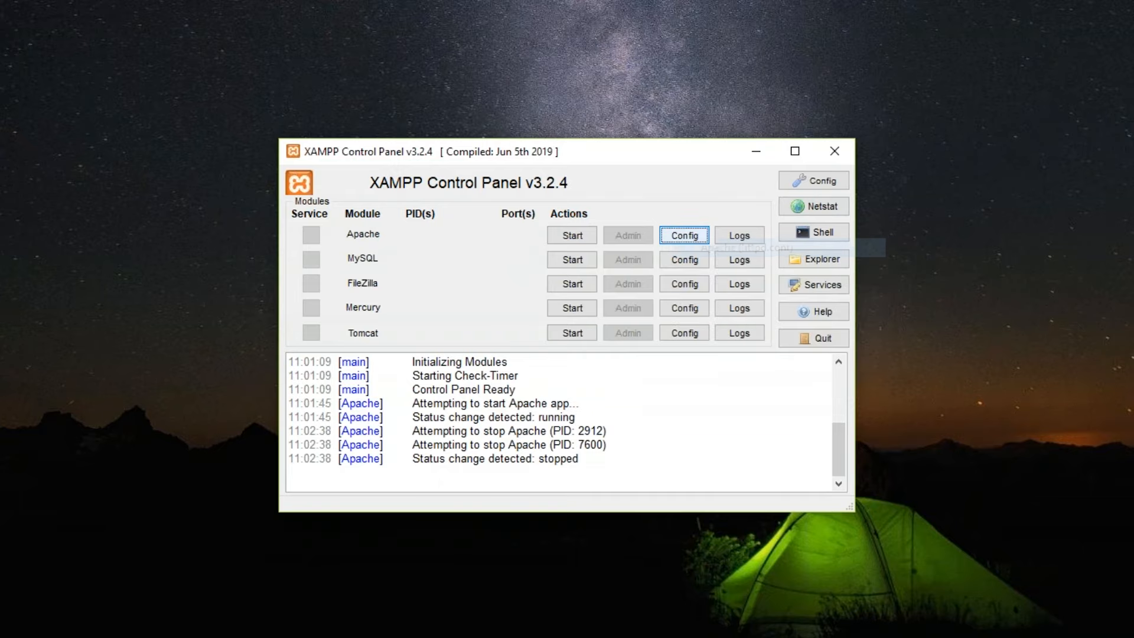
Change 'Listen 80' to 'Listen 8080' in Apache's httpd.conf
click(683, 235)
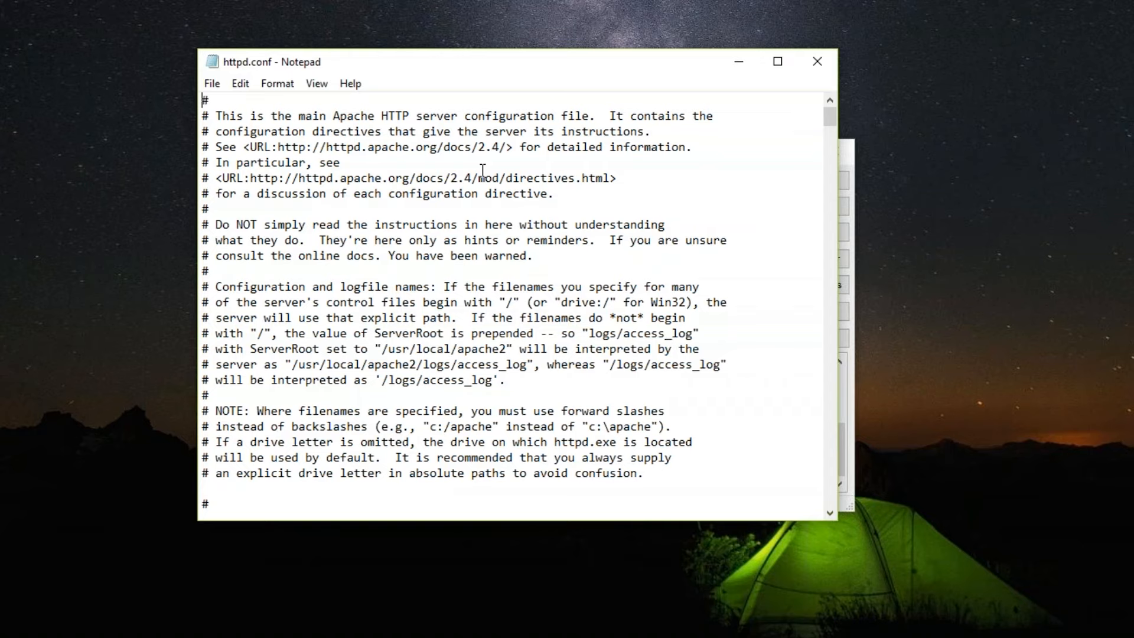
scroll(down, 3)
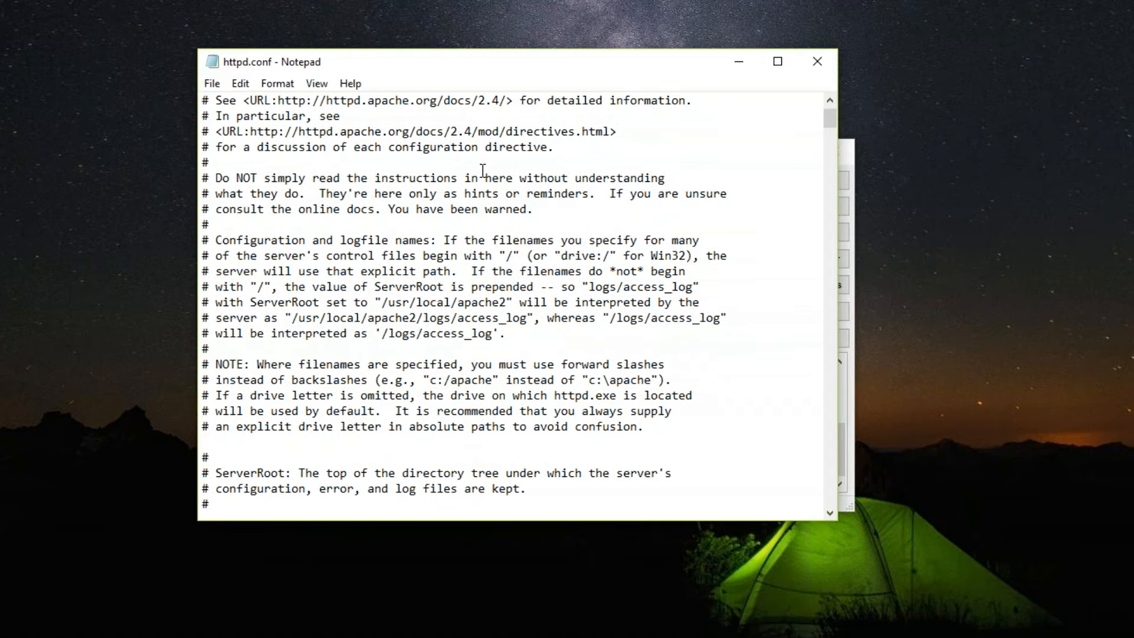
scroll(down, 3)
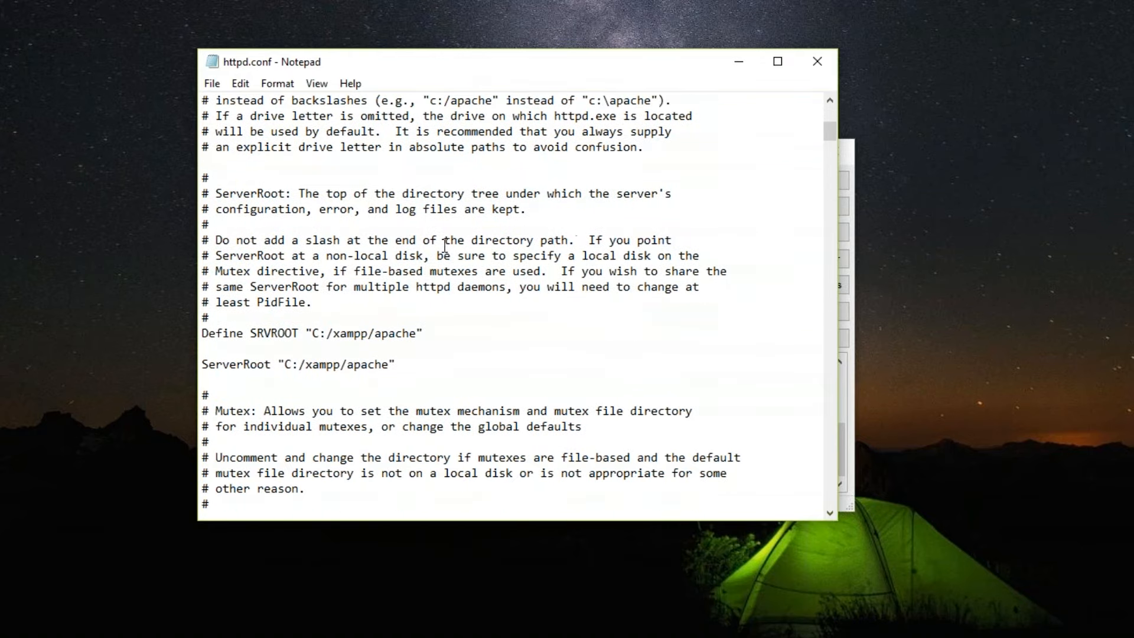
scroll(down, 3)
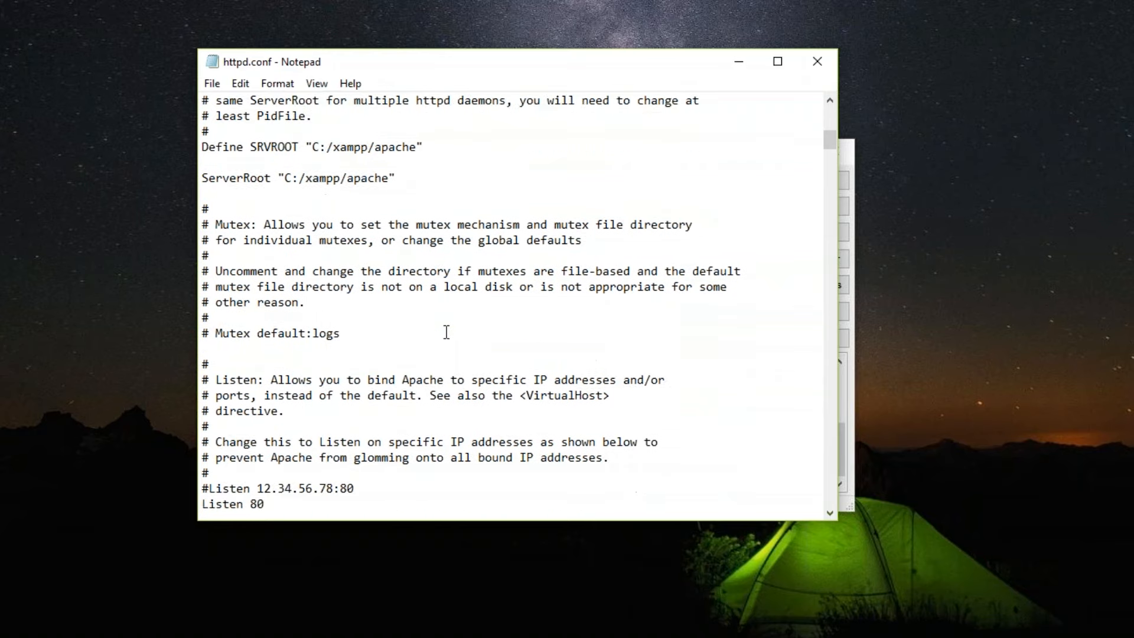
scroll(down, 3)
text(80)
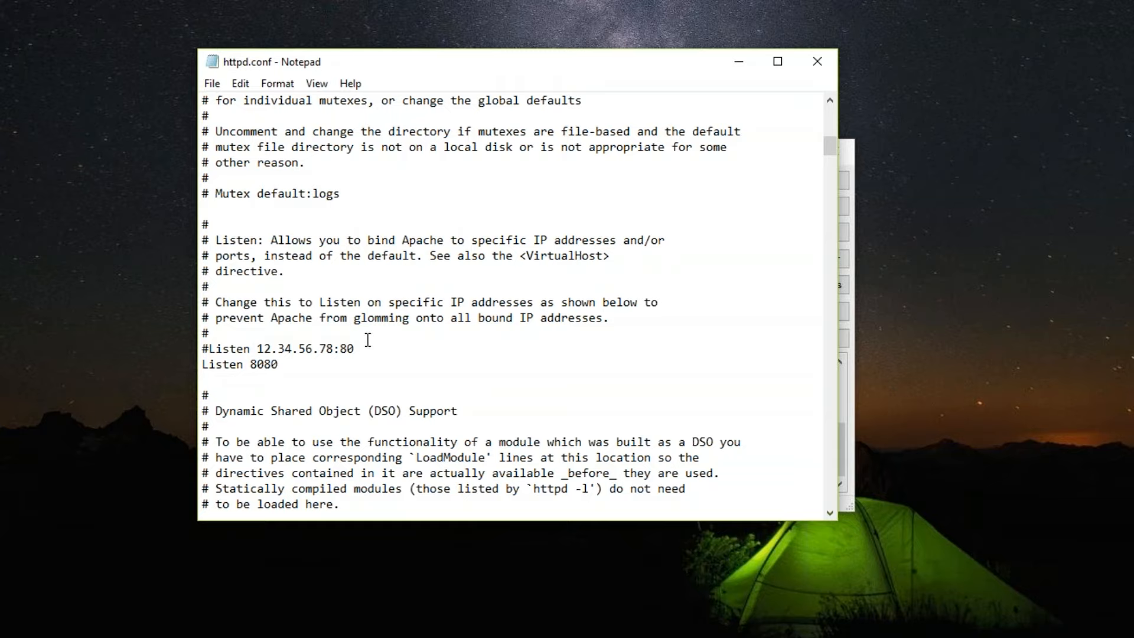
text(8)
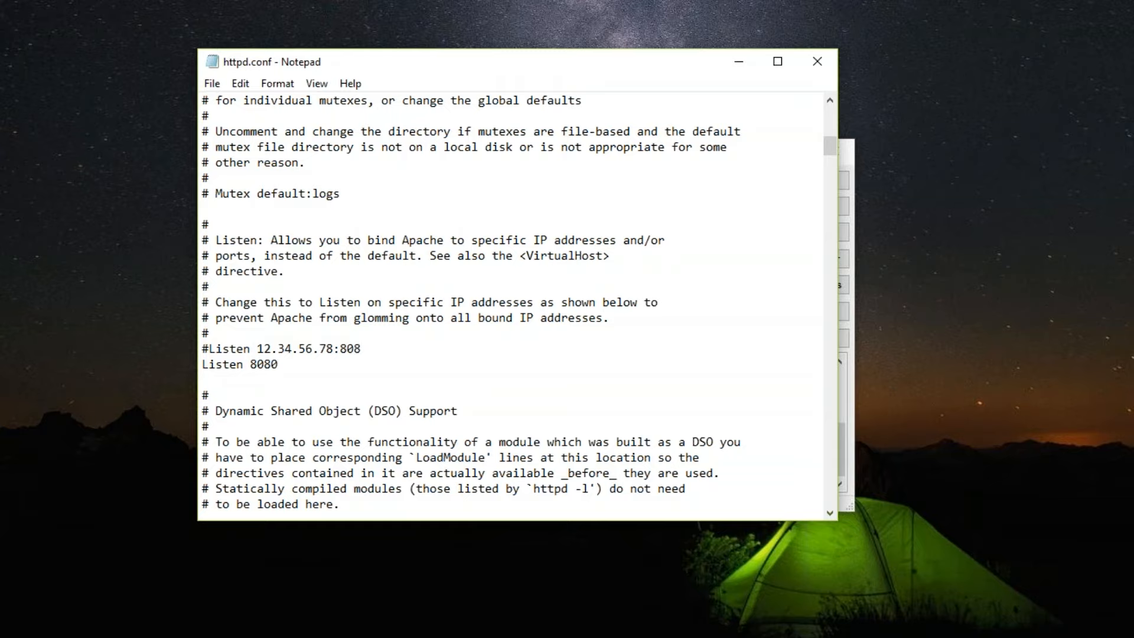
click(211, 83)
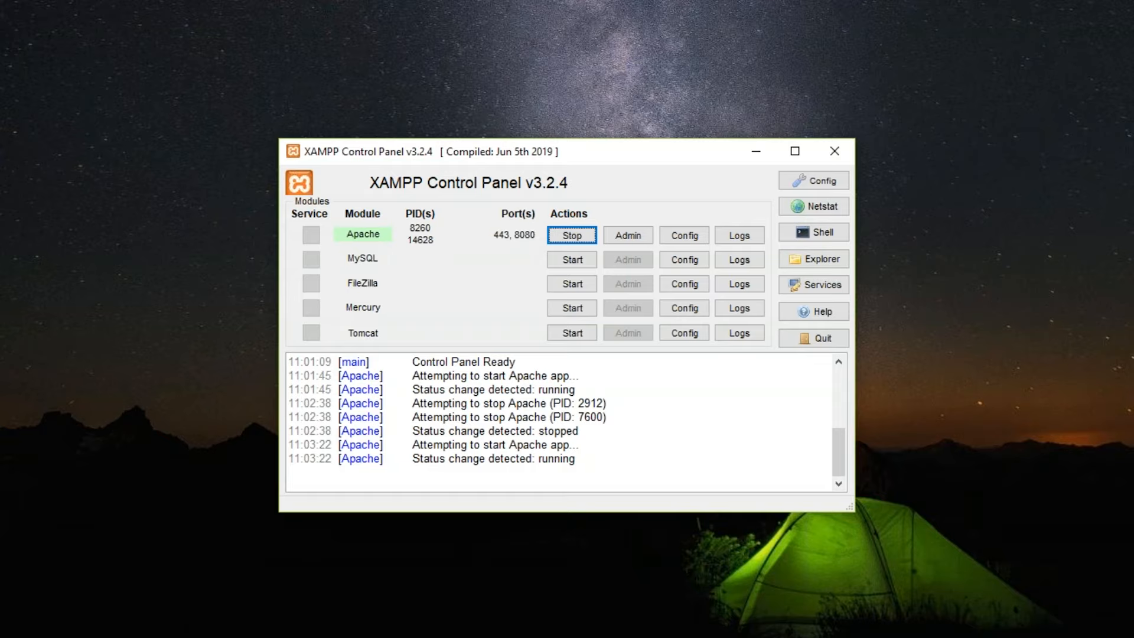
mouse_move(573, 235)
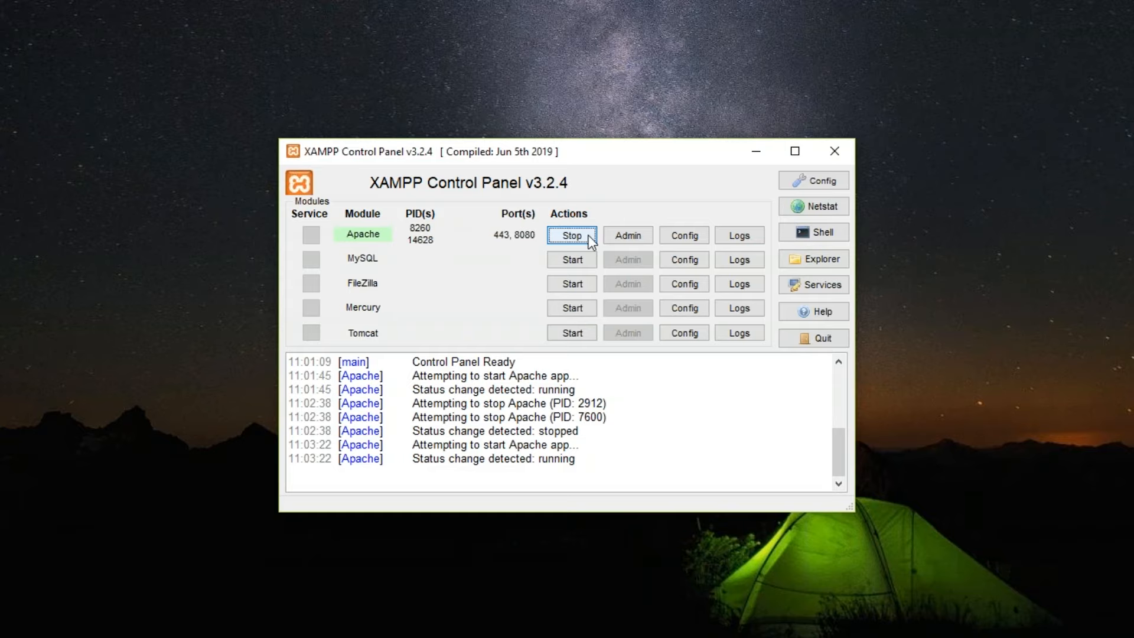
Stop Apache (PIDs 8260 and 14628) and show its configuration file list
click(571, 235)
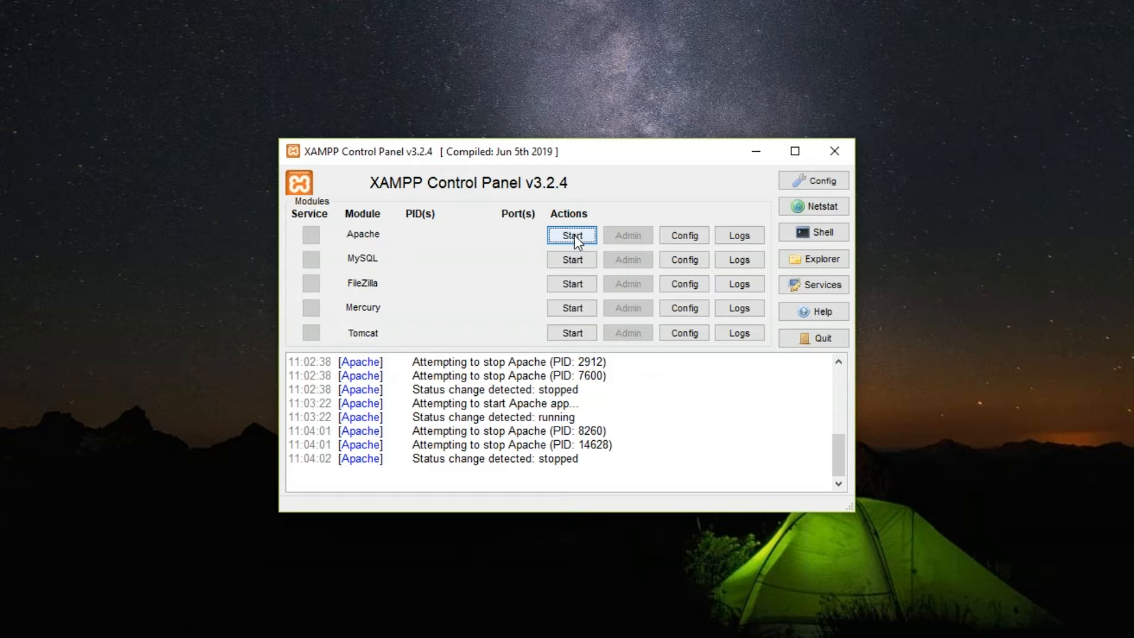
click(683, 235)
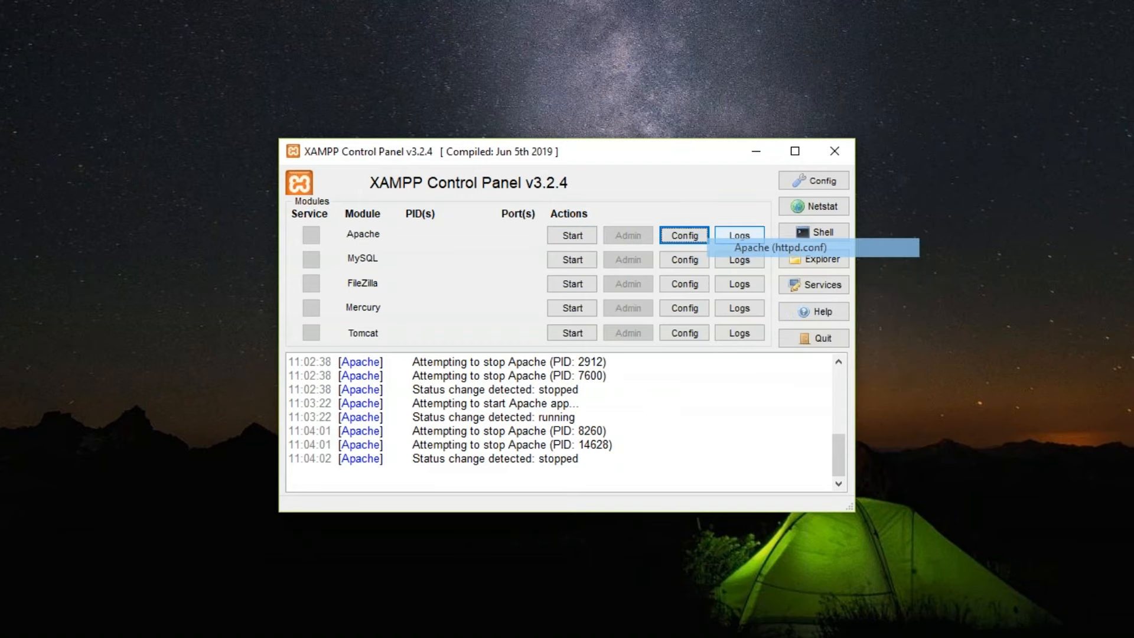
Open httpd.conf and revert the Listen port from 8080 to 80
click(780, 248)
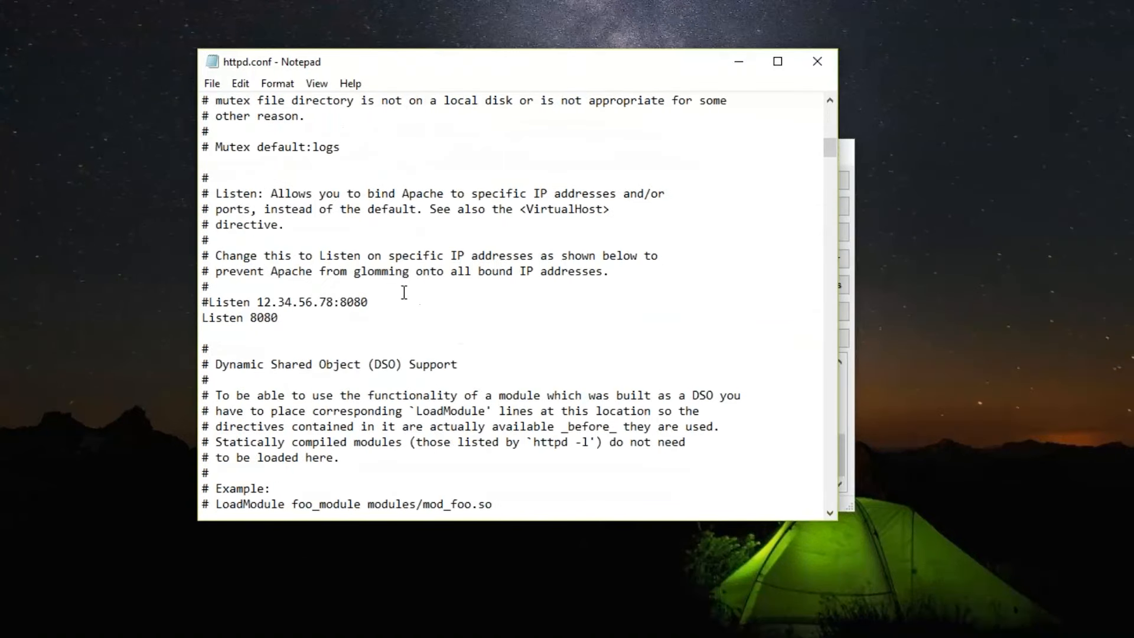
key(BackSpace)
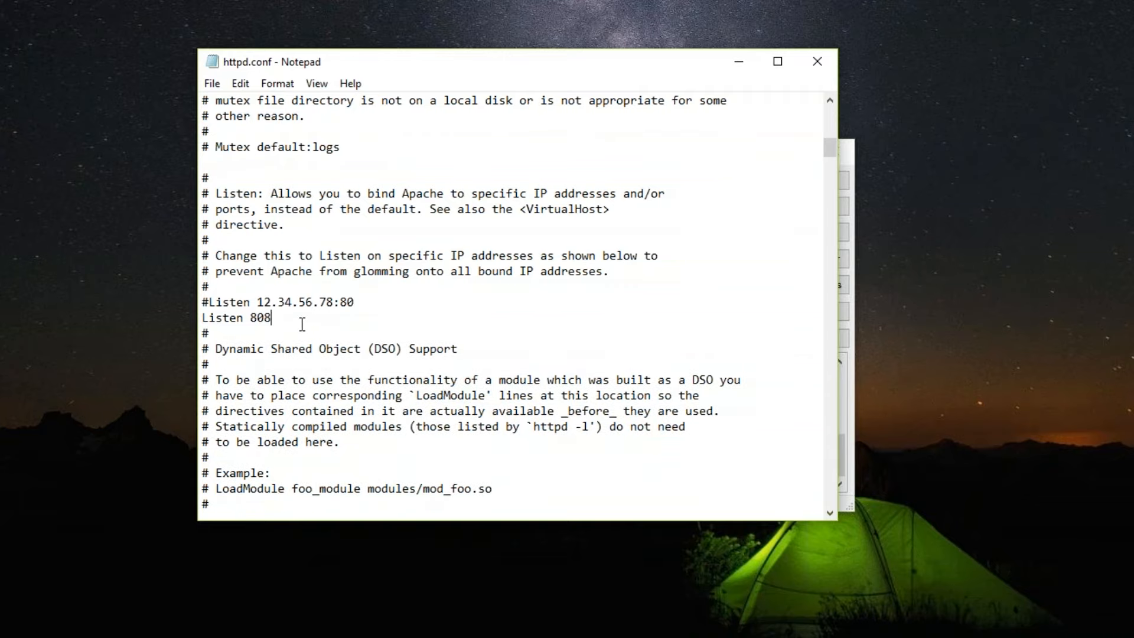
key(Backspace)
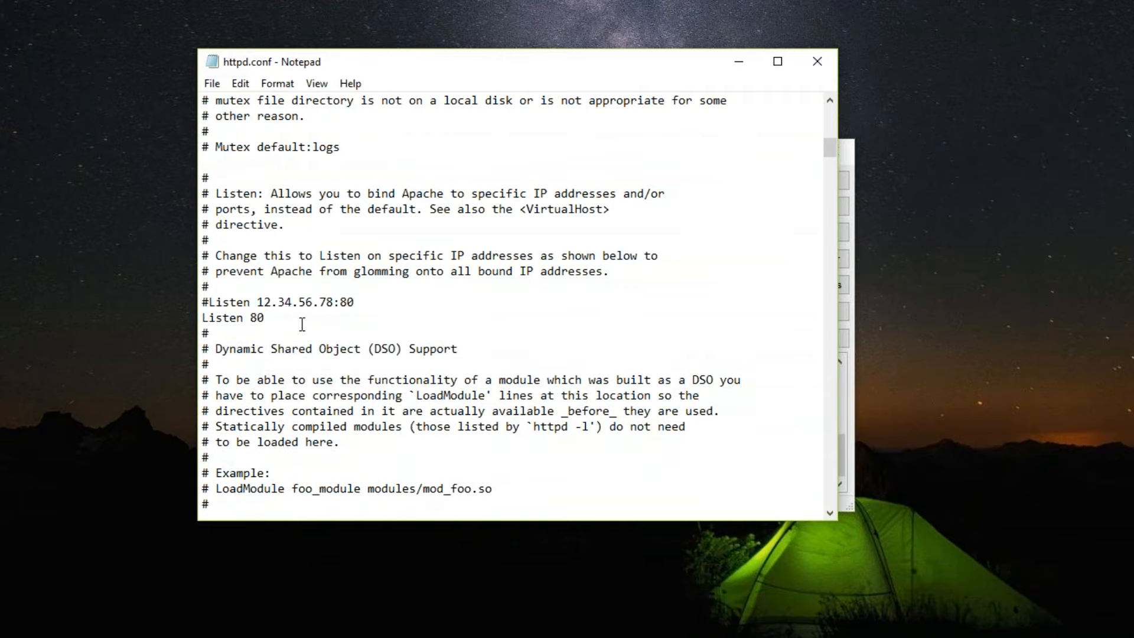
mouse_move(786, 106)
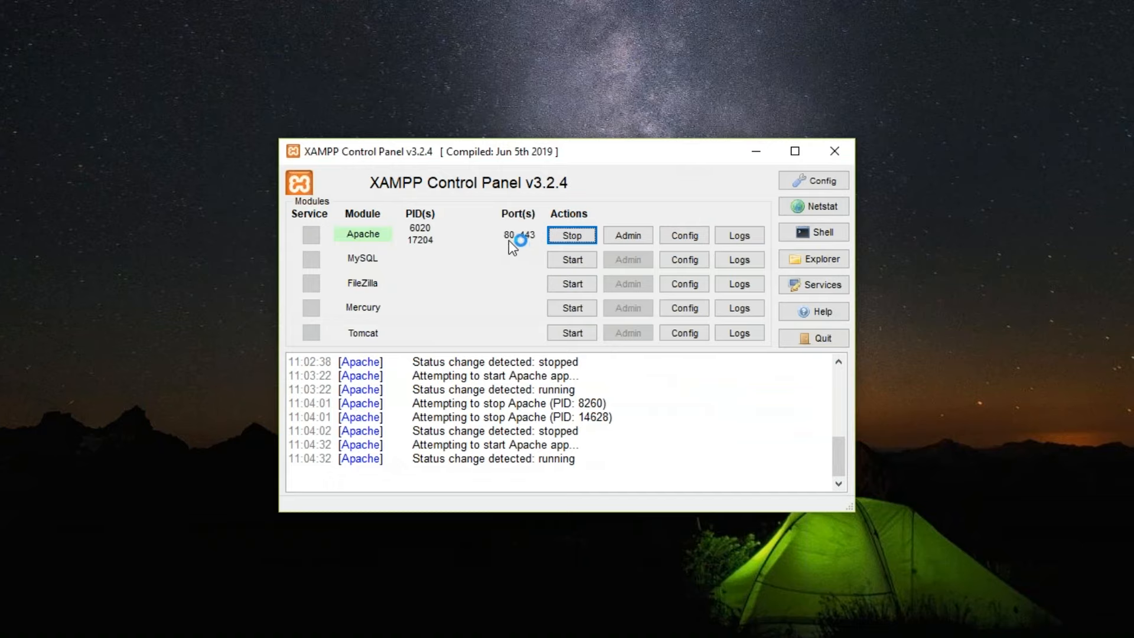
mouse_move(572, 236)
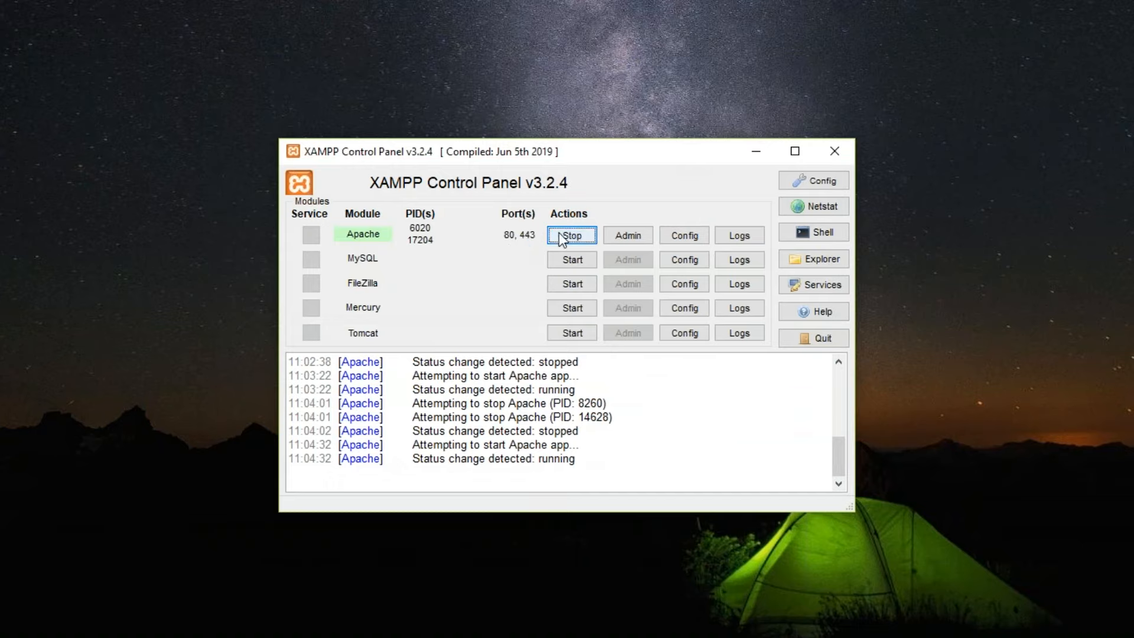
Start MySQL with Apache running on ports 80 and 443
click(572, 259)
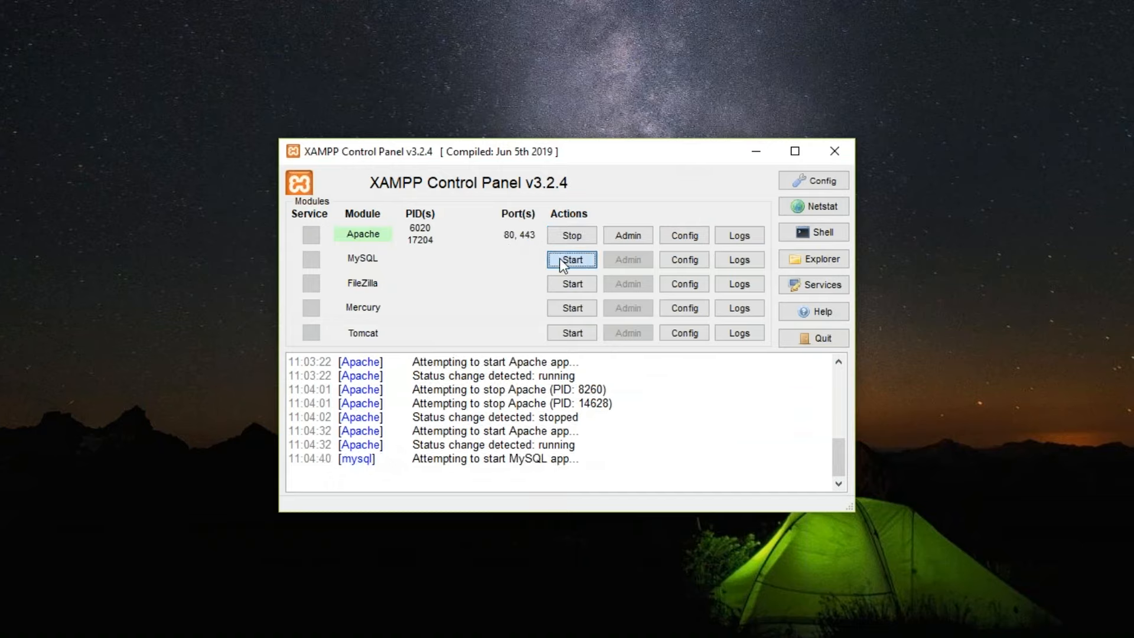
click(571, 259)
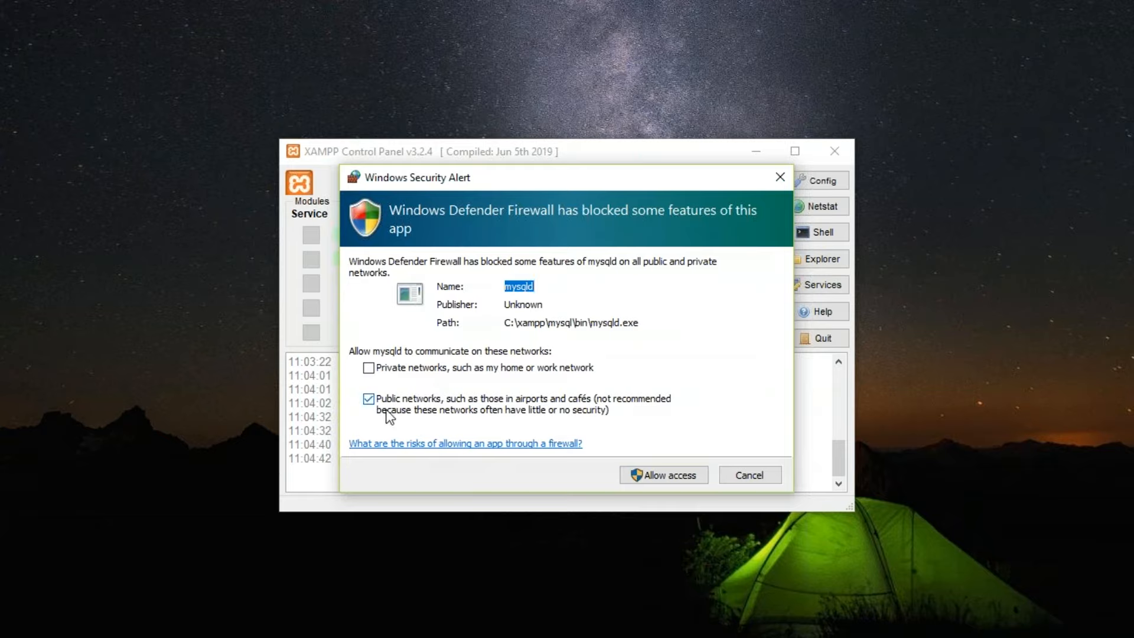
mouse_move(722, 425)
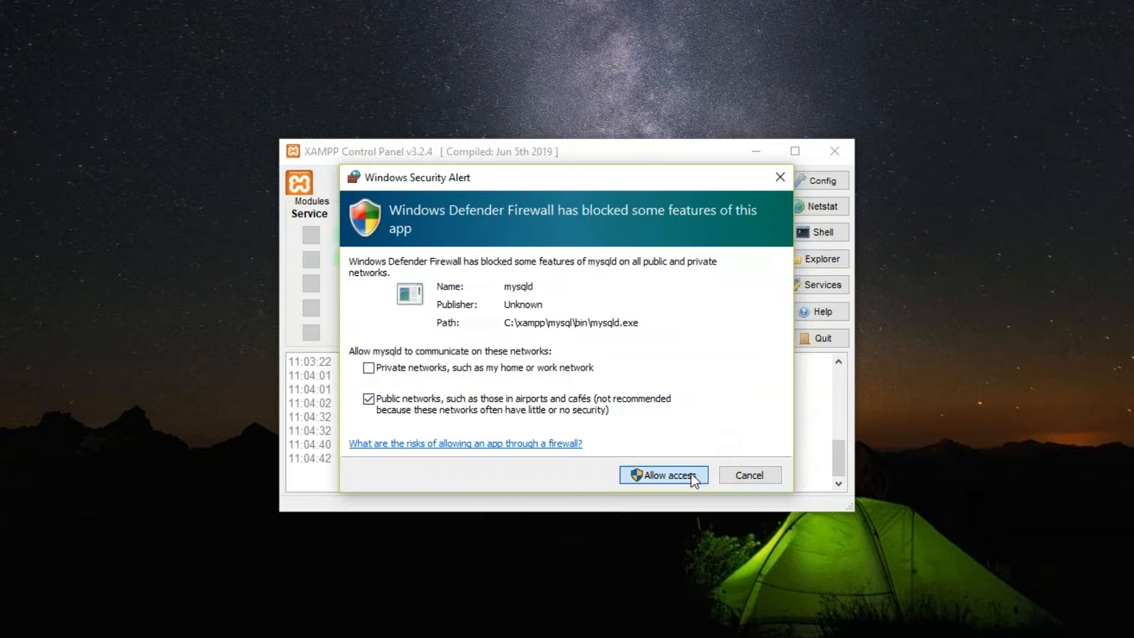
mouse_move(693, 480)
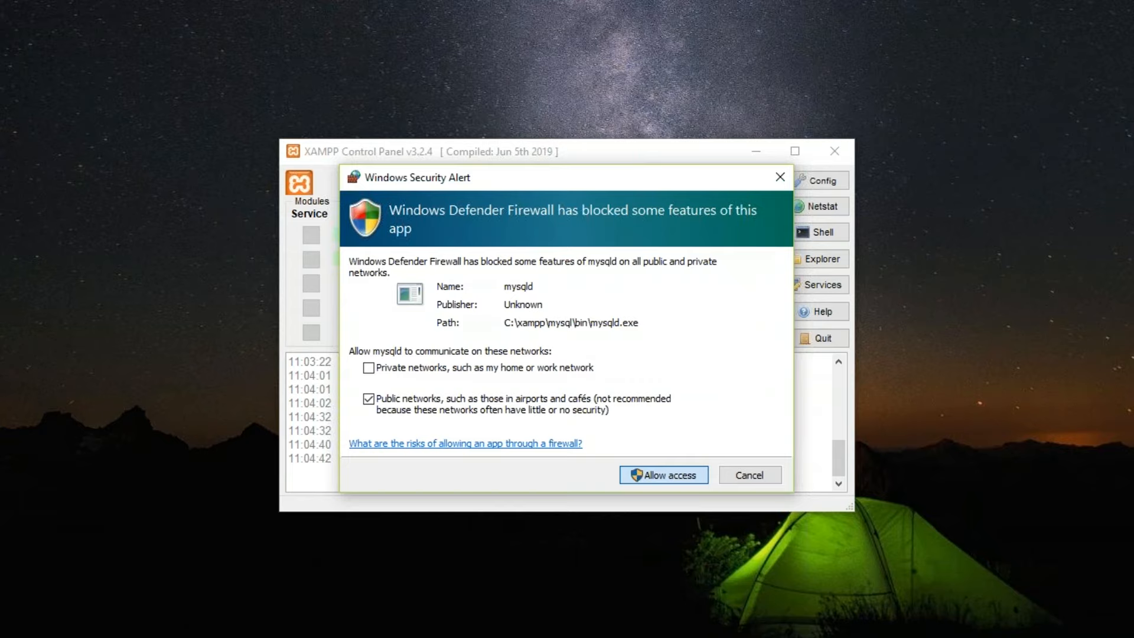
Allow mysqld through Windows Defender Firewall on public networks
click(662, 475)
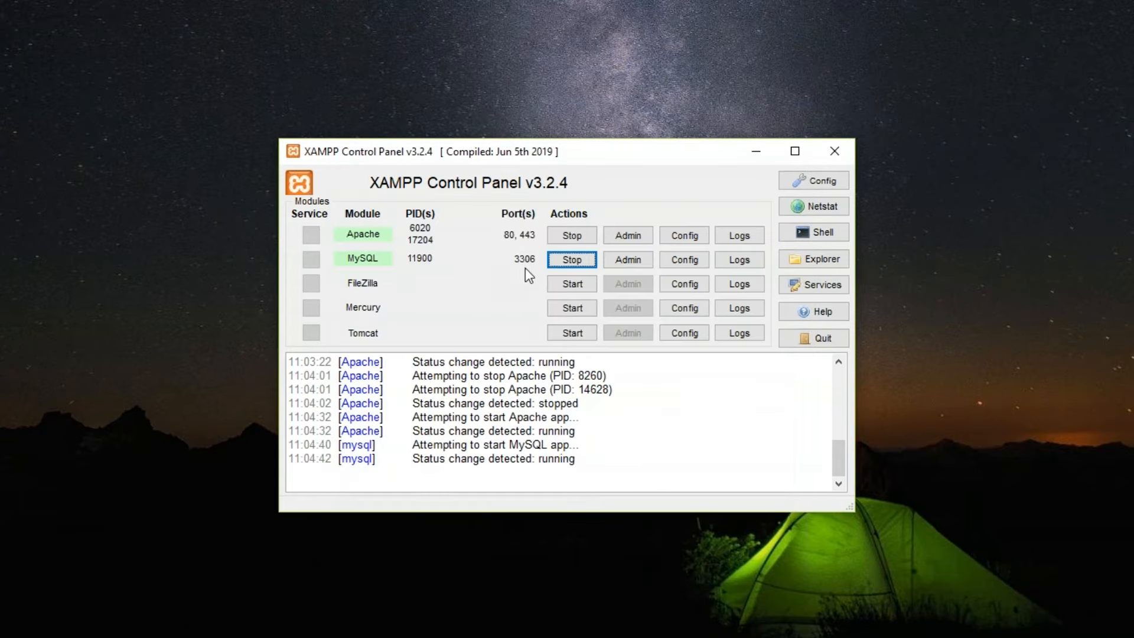
mouse_move(813, 232)
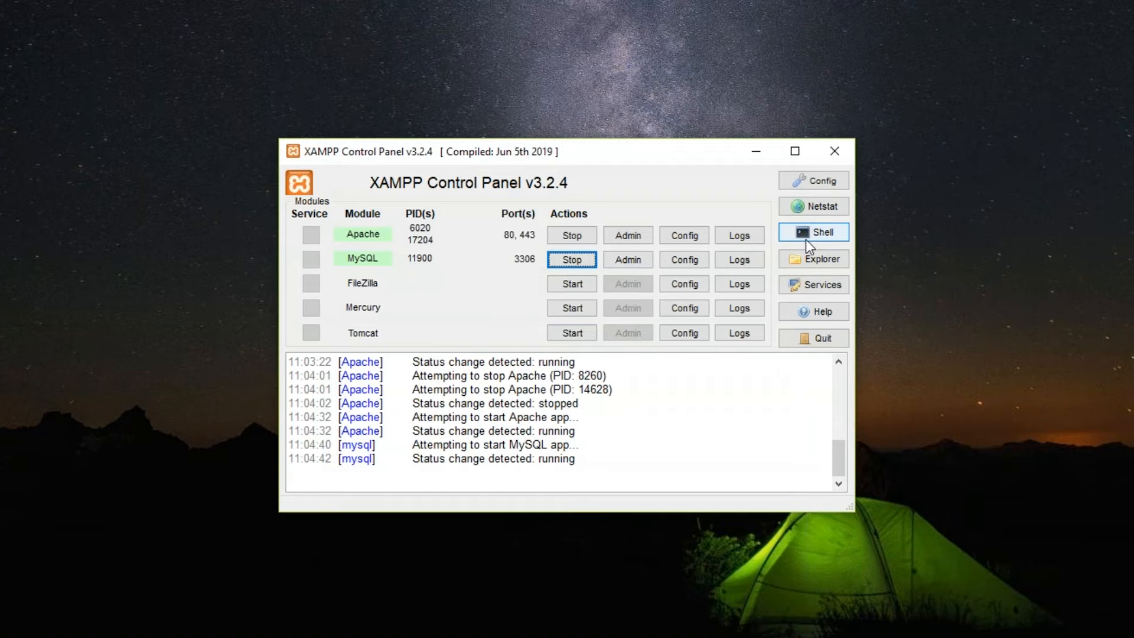
Stop MySQL on 3306, then Apache on 80/443, leaving no modules running
click(813, 205)
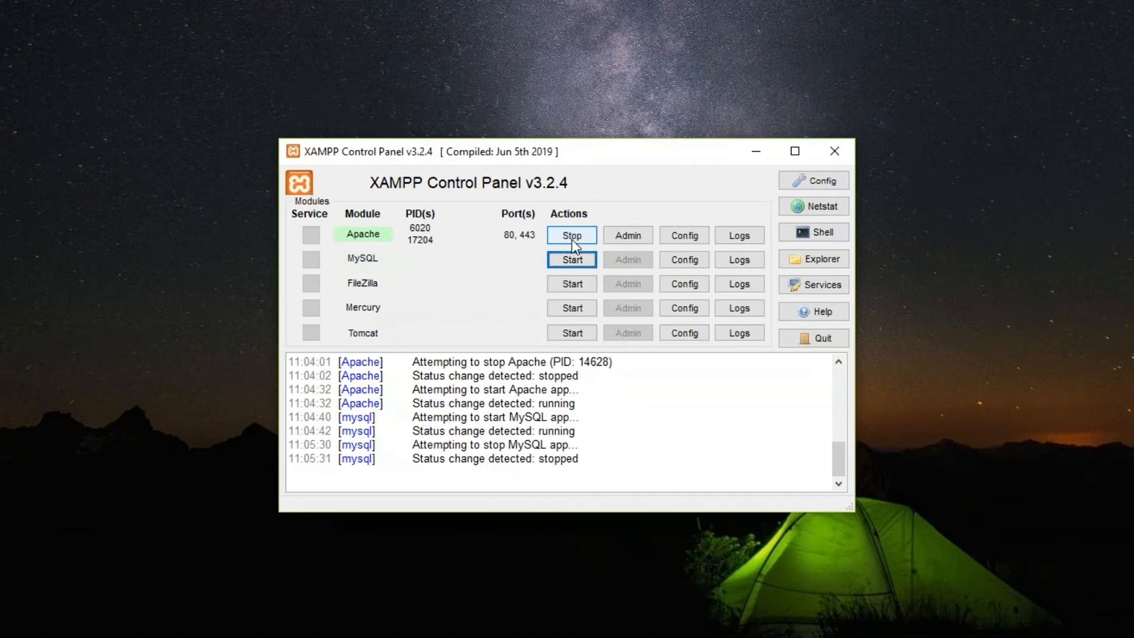
click(570, 235)
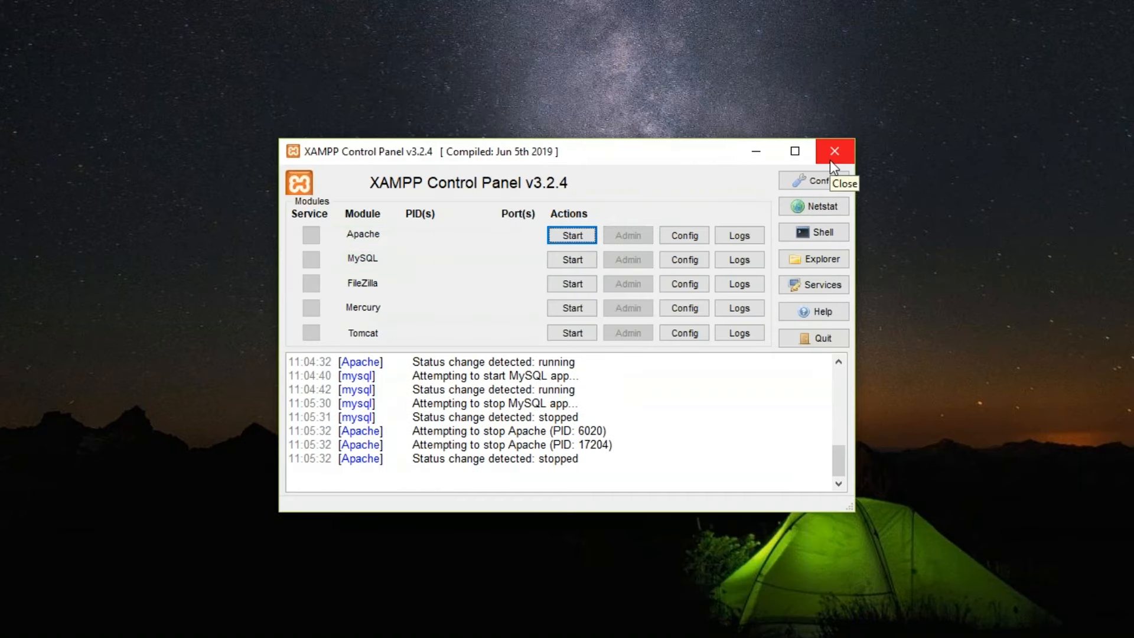
mouse_move(825, 177)
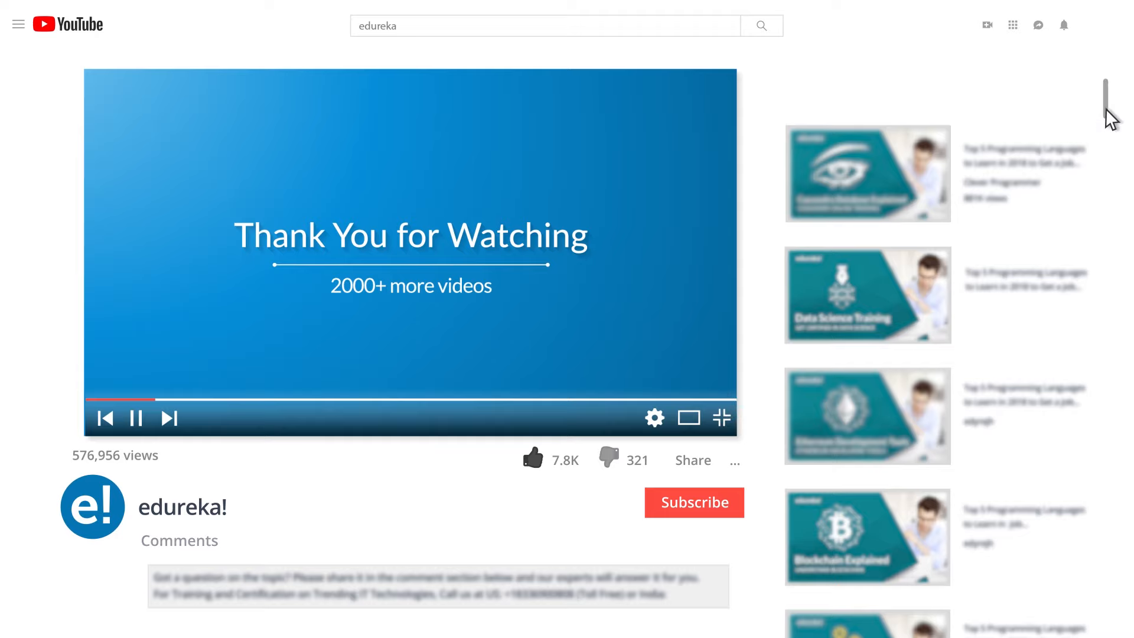
scroll(down, 3)
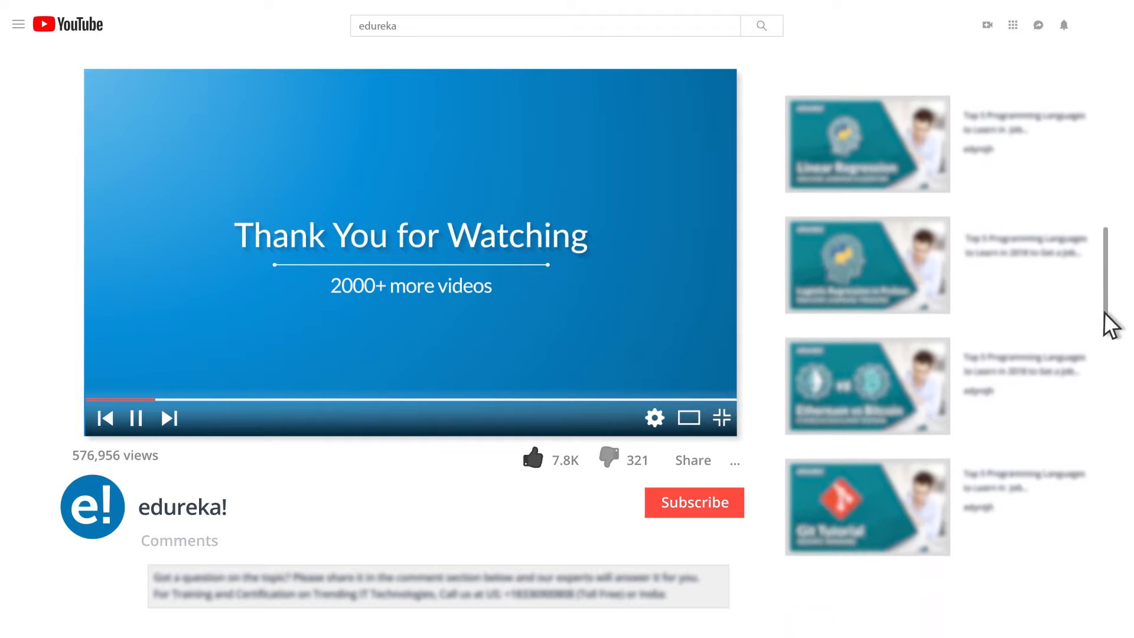